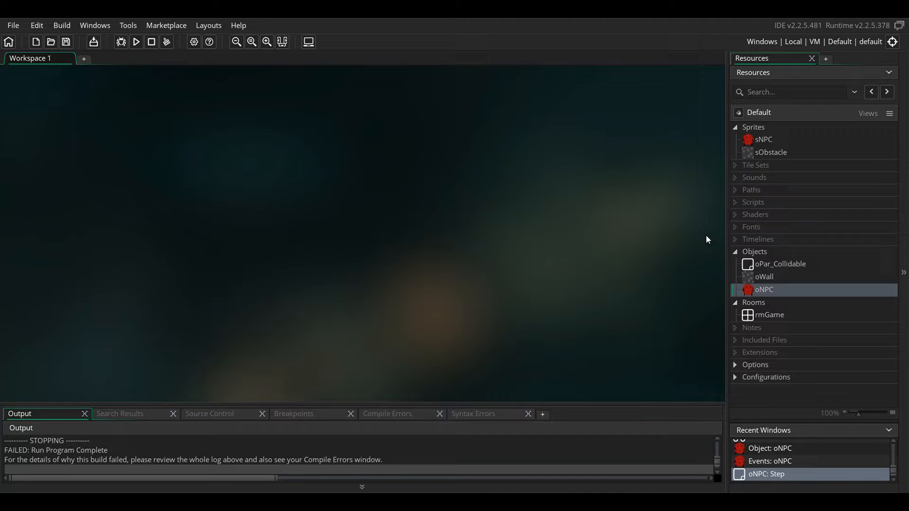
{"action": "mouse_move", "coordinate": [784, 314]}
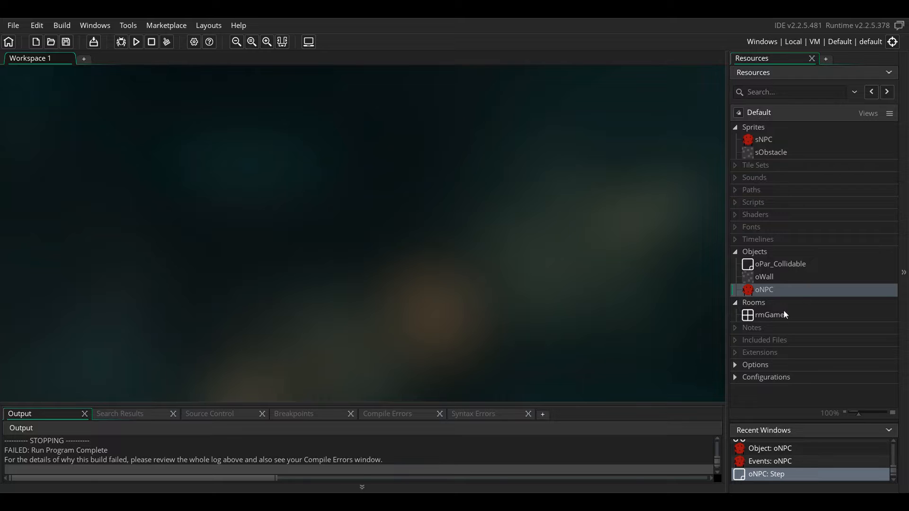
{"action": "mouse_move", "coordinate": [773, 318]}
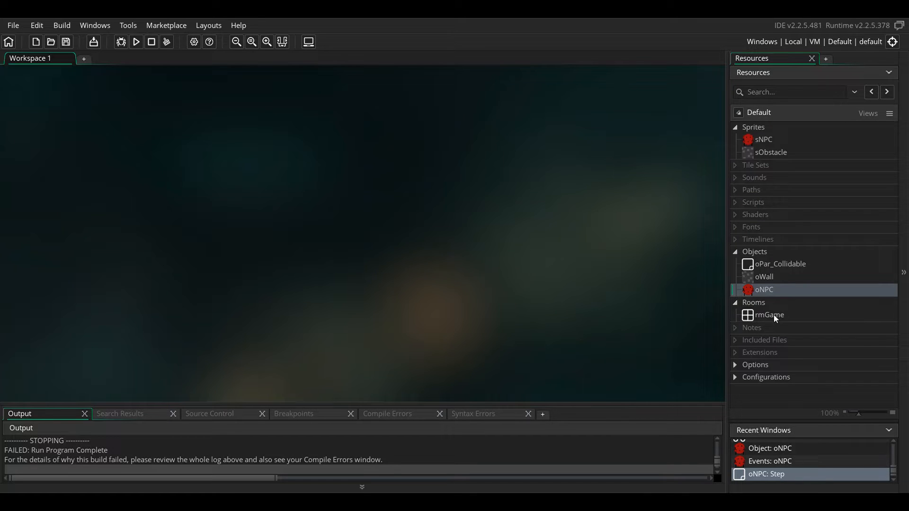
{"action": "mouse_move", "coordinate": [634, 148]}
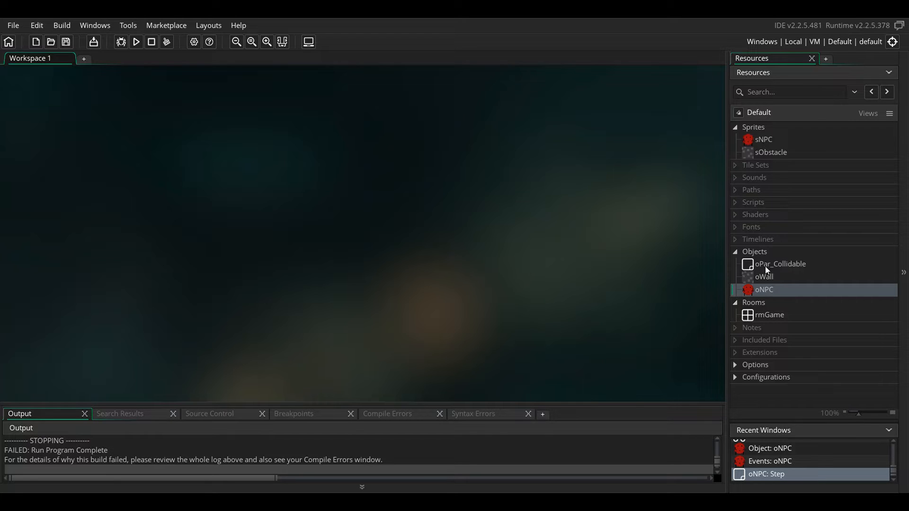
{"action": "mouse_move", "coordinate": [761, 298]}
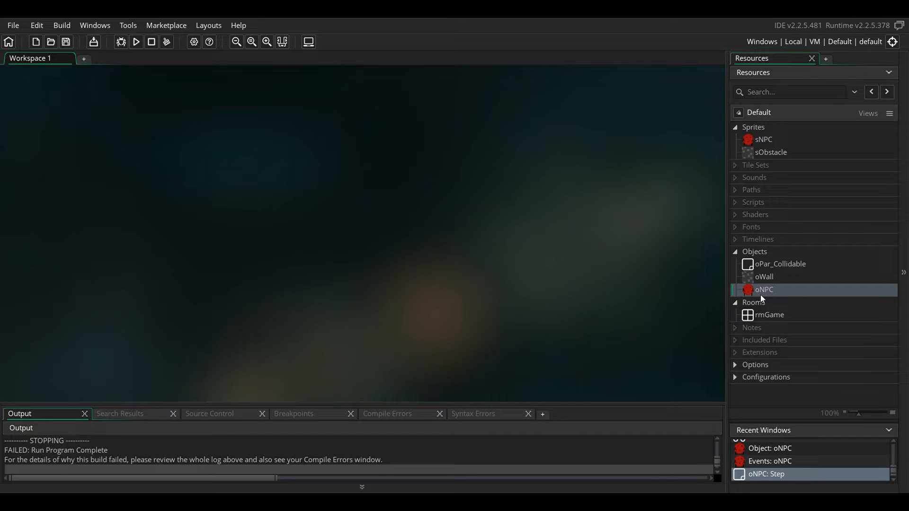
{"action": "mouse_move", "coordinate": [769, 295]}
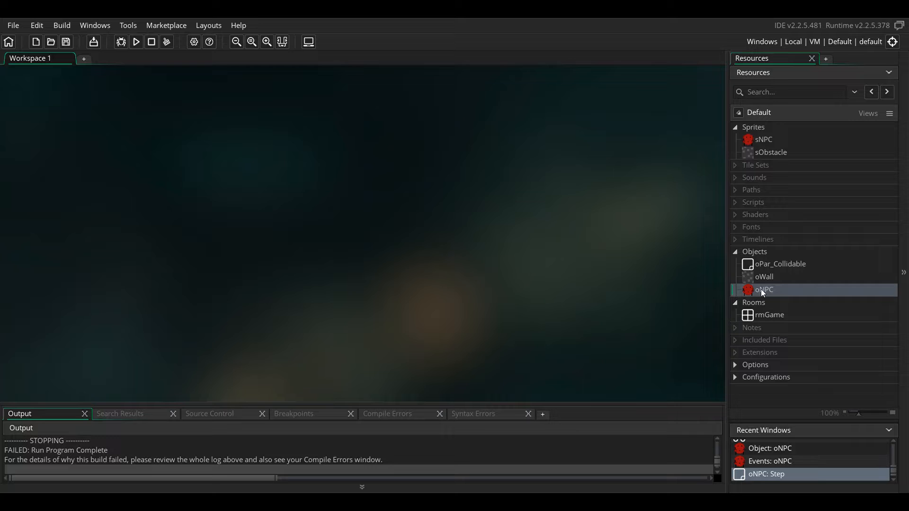
- Open the sNPC sprite and step through its four red 32×32 animation frames
{"action": "left_click", "coordinate": [764, 277]}
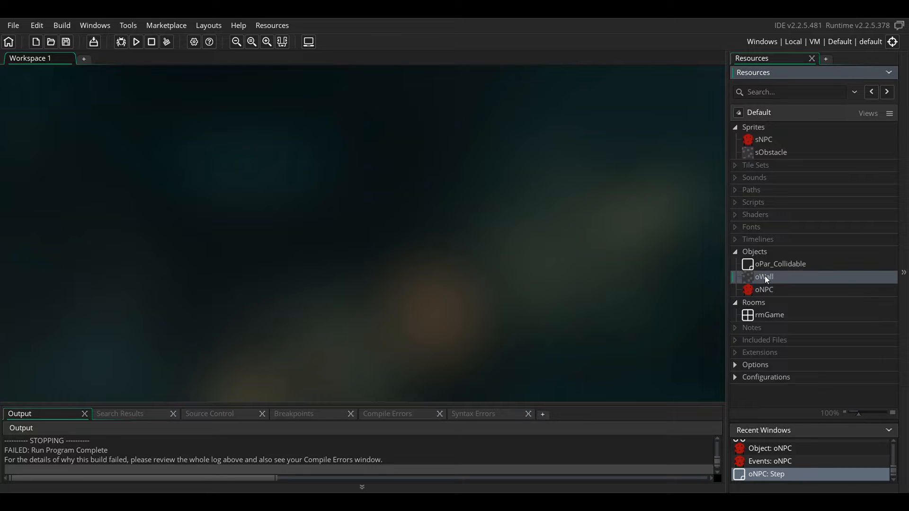
{"action": "left_click", "coordinate": [764, 139]}
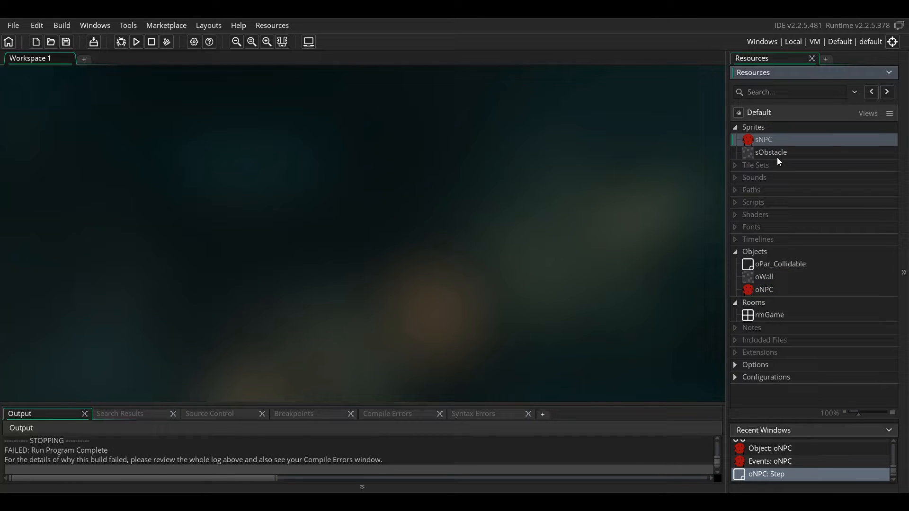
{"action": "double_click", "coordinate": [763, 139]}
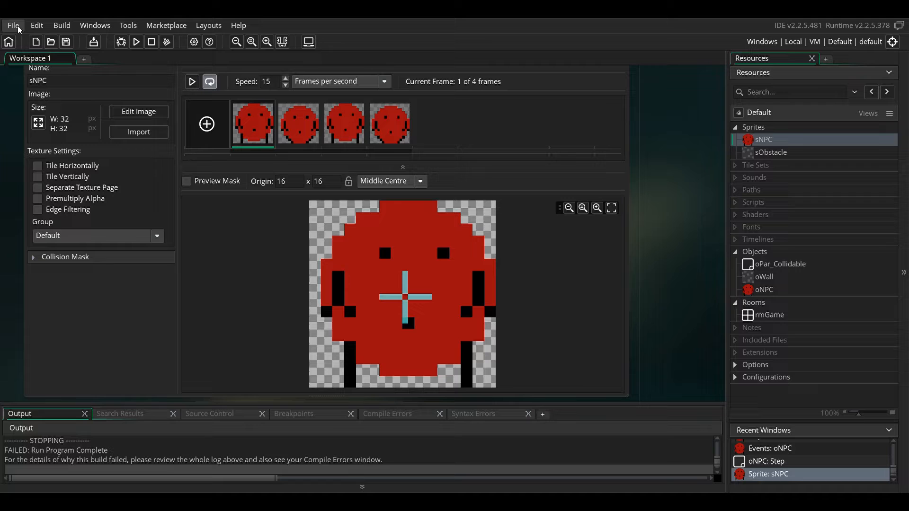
{"action": "mouse_move", "coordinate": [773, 155]}
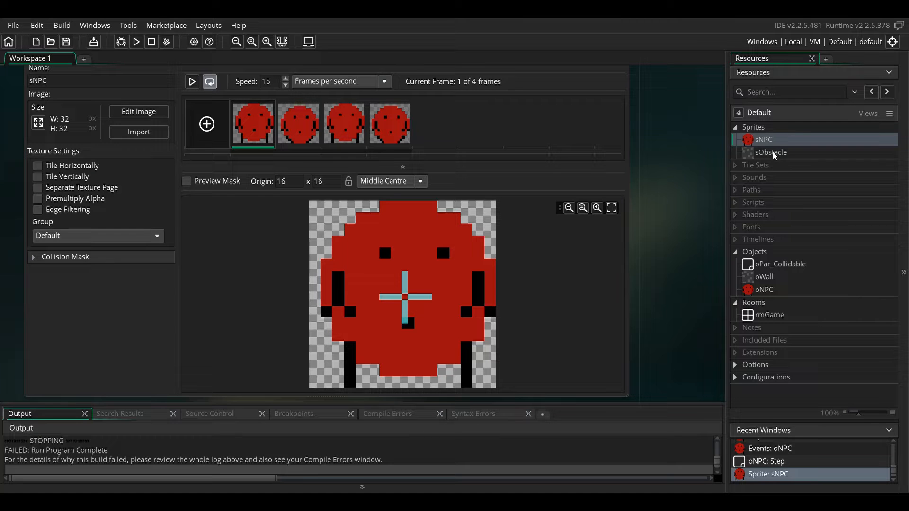
{"action": "left_click", "coordinate": [297, 124]}
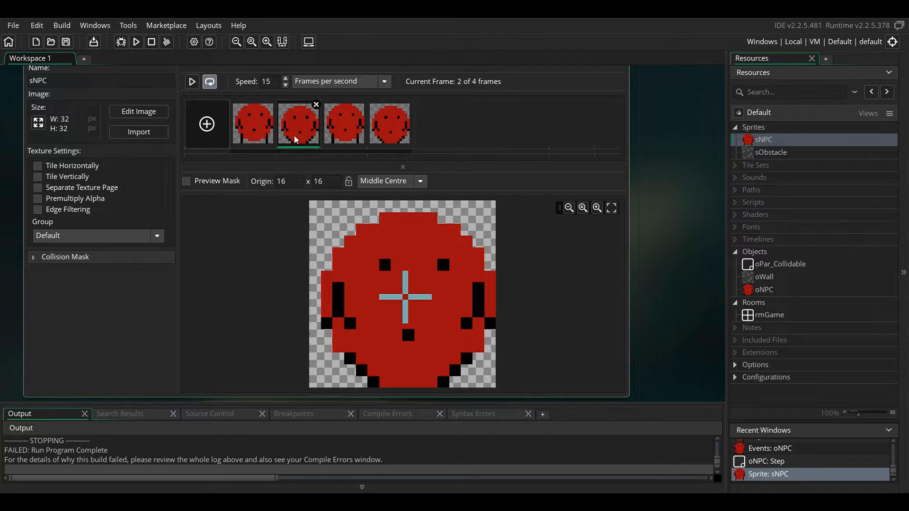
{"action": "left_click", "coordinate": [343, 124]}
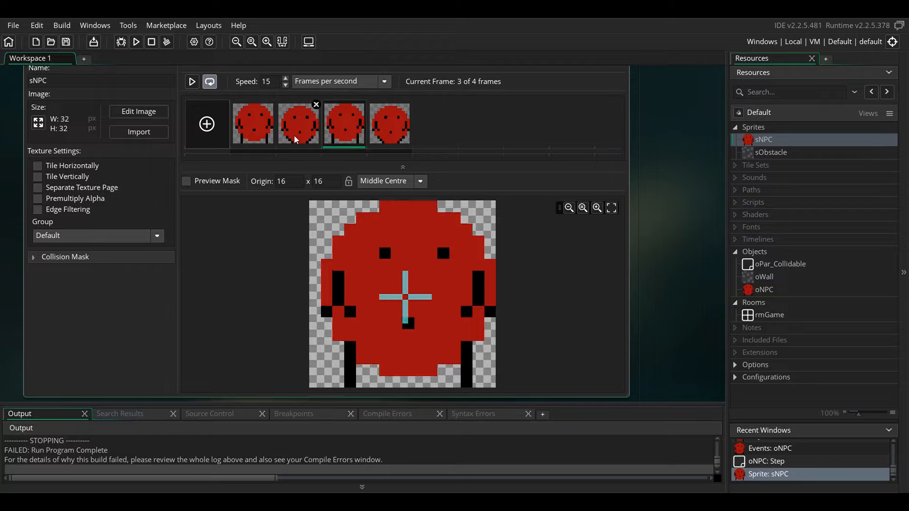
{"action": "left_click", "coordinate": [252, 123]}
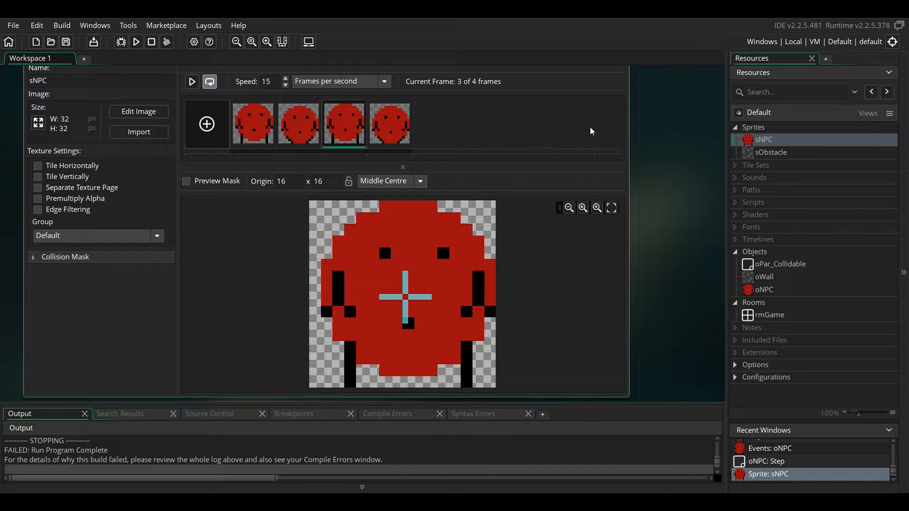
- Open sObstacle and expand its automatic rectangle Collision Mask settings
{"action": "left_click", "coordinate": [771, 152]}
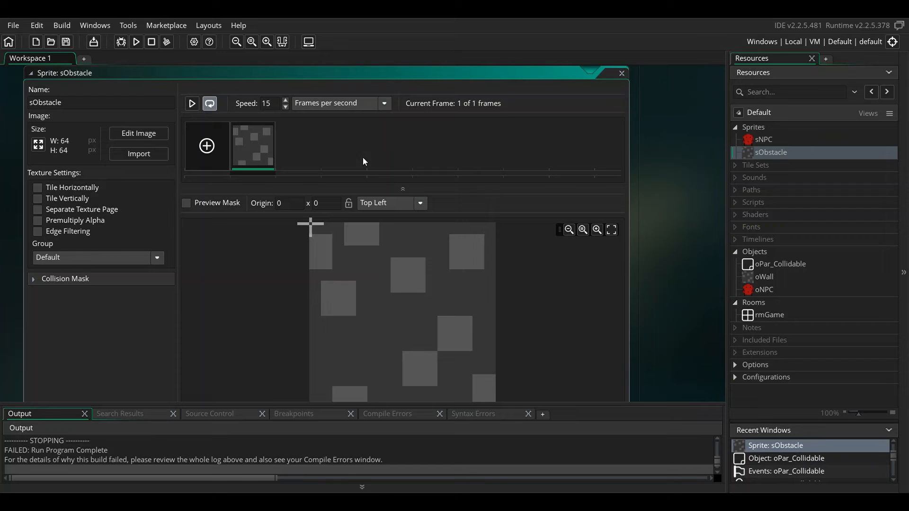
{"action": "mouse_move", "coordinate": [38, 144]}
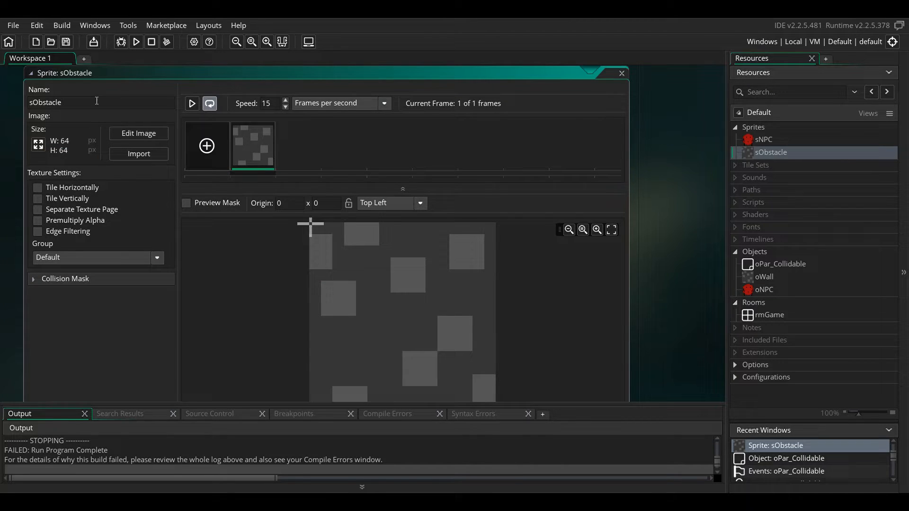
{"action": "mouse_move", "coordinate": [145, 246]}
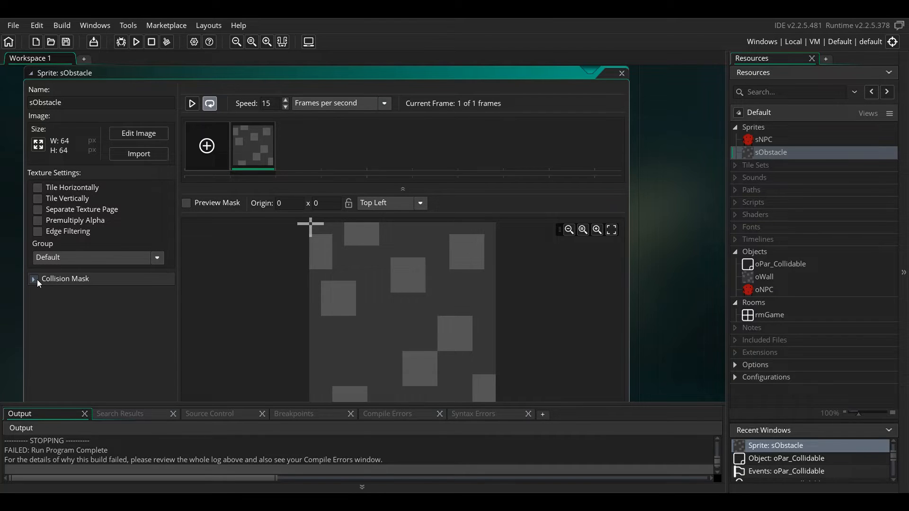
{"action": "left_click", "coordinate": [33, 278]}
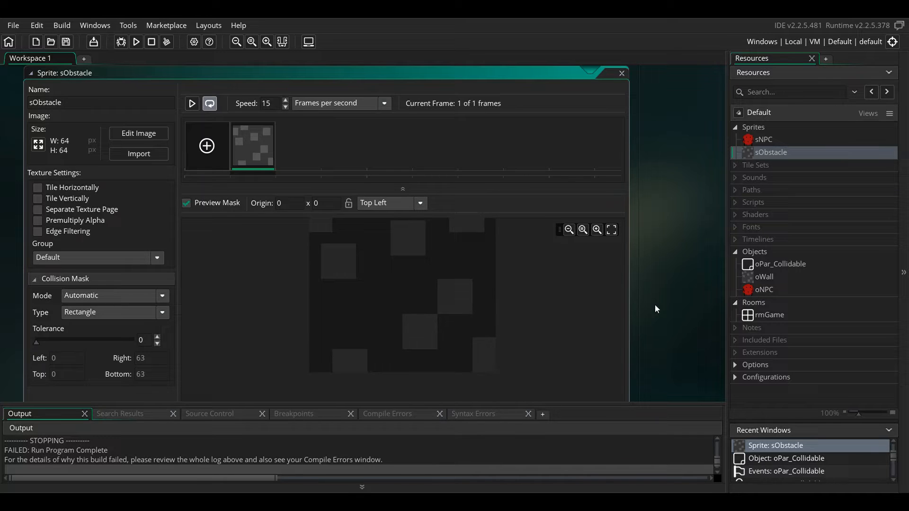
{"action": "mouse_move", "coordinate": [767, 268]}
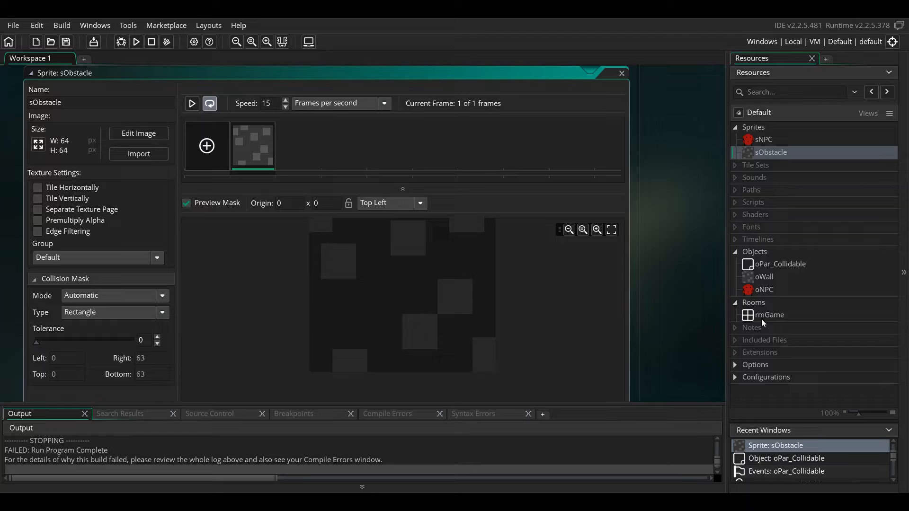
- Open rmGame and drag two oWall blocks onto the room's green floor
{"action": "double_click", "coordinate": [770, 315]}
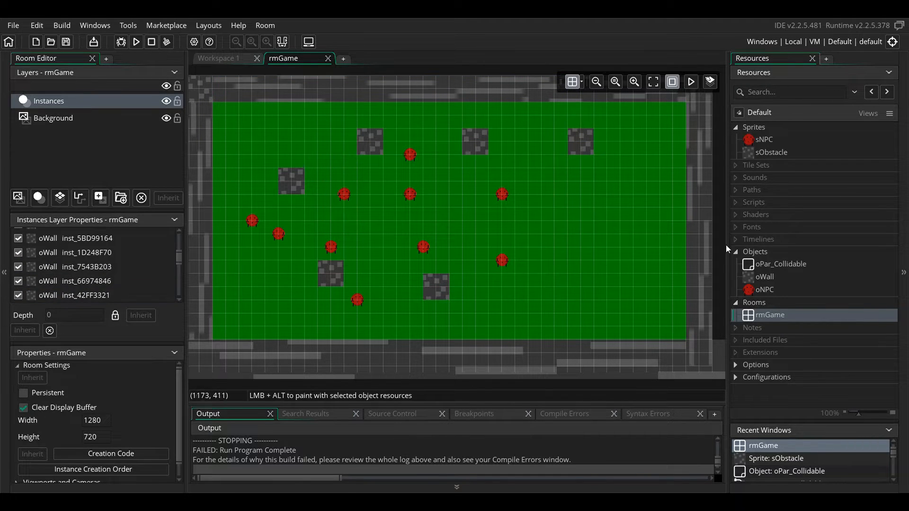
{"action": "left_click", "coordinate": [764, 277]}
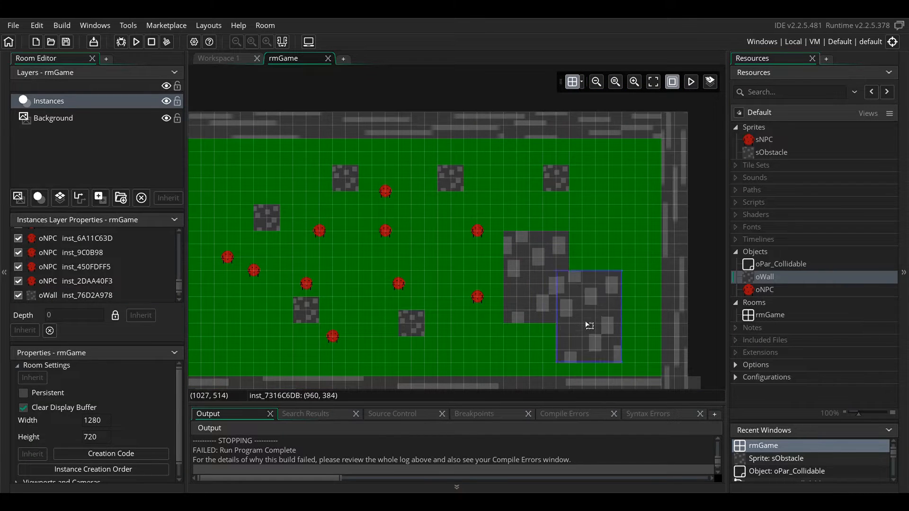
{"action": "left_click_drag", "start_coordinate": [588, 325], "coordinate": [576, 333]}
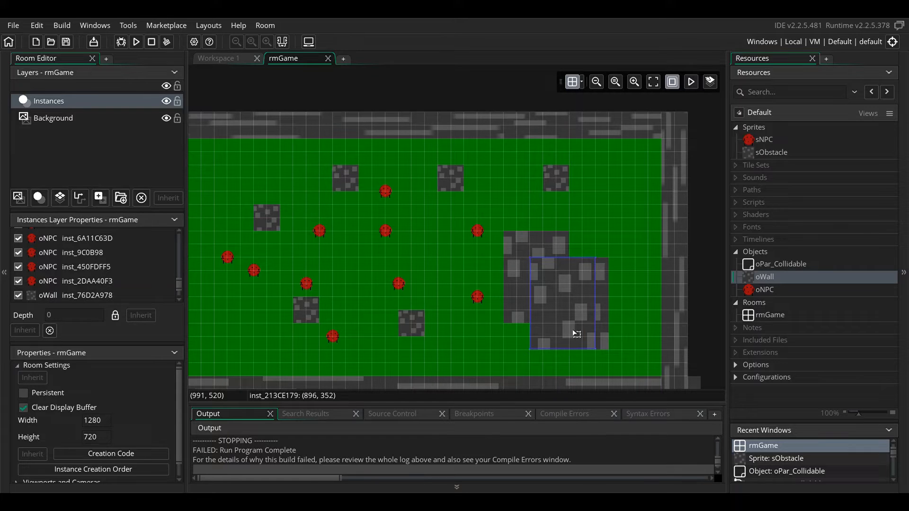
{"action": "left_click_drag", "start_coordinate": [568, 302], "coordinate": [273, 168]}
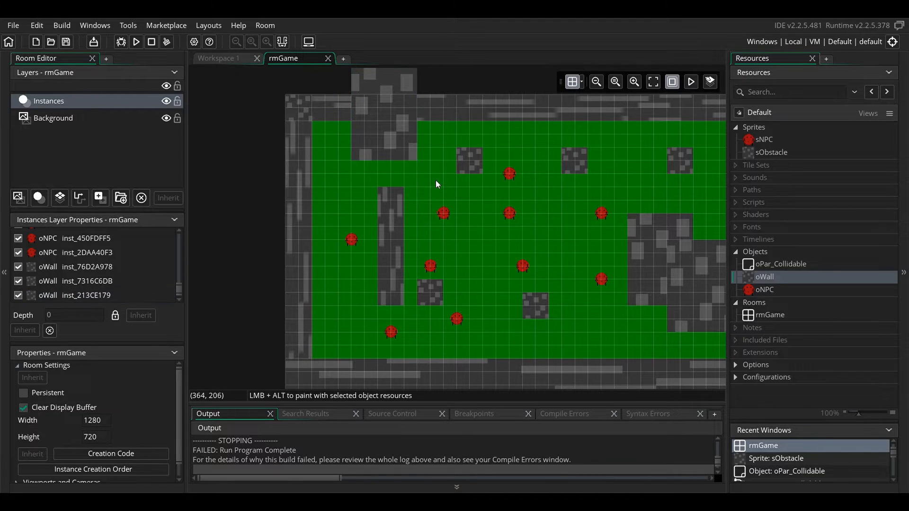
{"action": "mouse_move", "coordinate": [696, 299]}
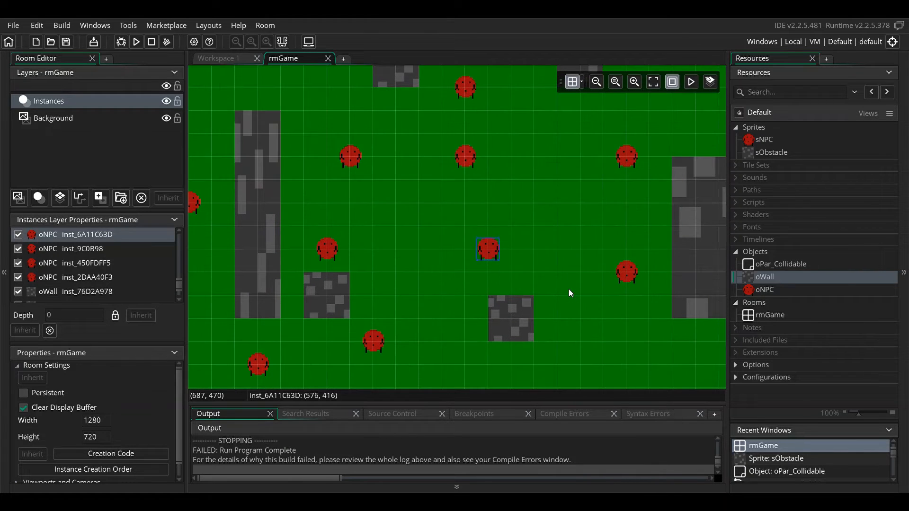
{"action": "left_click", "coordinate": [764, 289]}
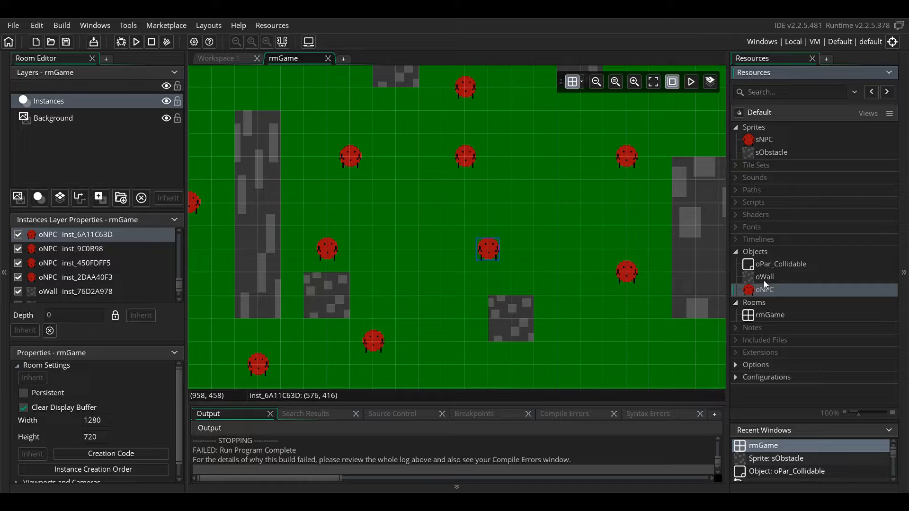
- Tick Solid on the oWall object and select oPar_Collidable as its parent
{"action": "left_click", "coordinate": [764, 277]}
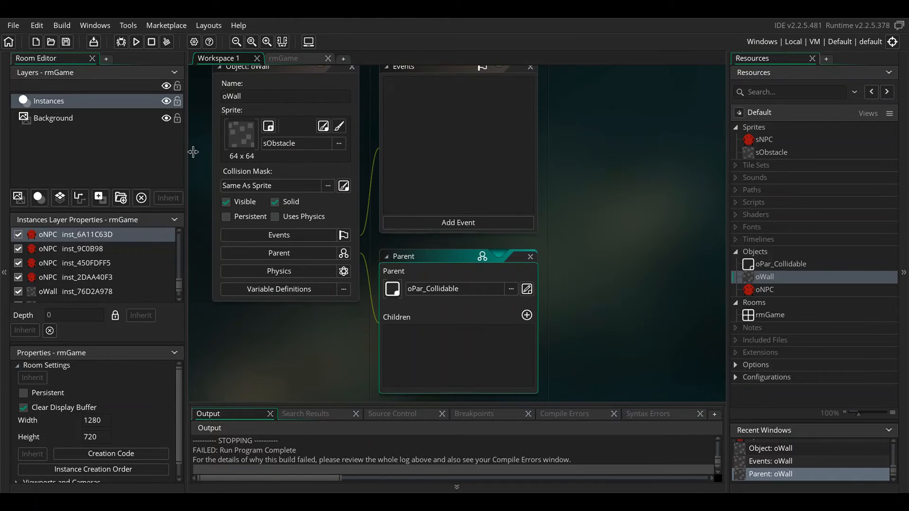
{"action": "left_click", "coordinate": [284, 143]}
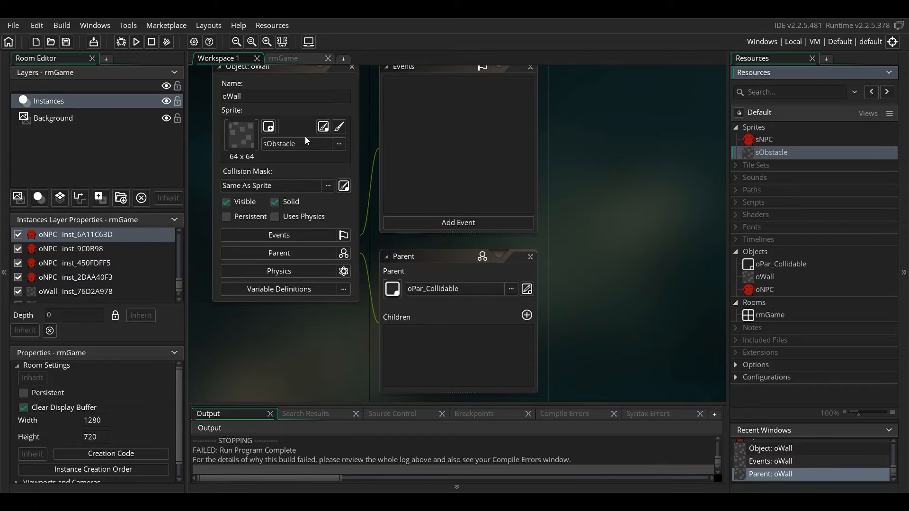
{"action": "left_click", "coordinate": [274, 201]}
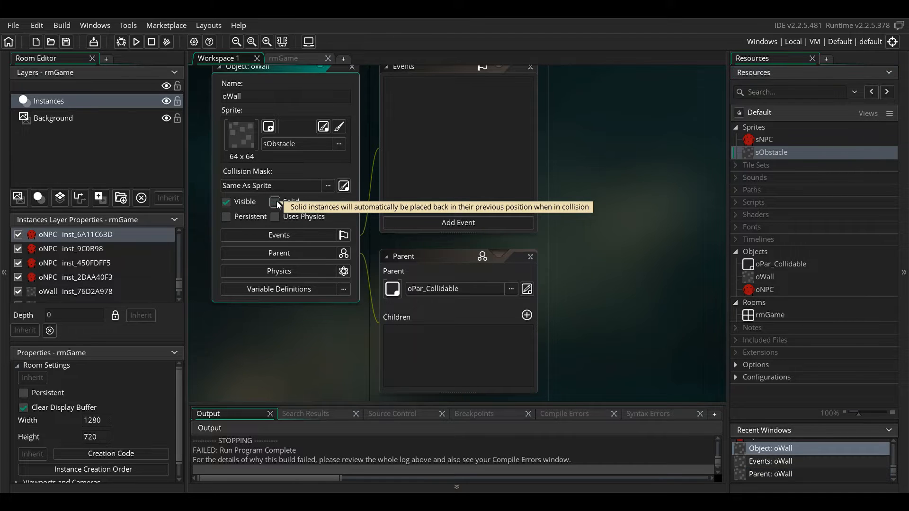
{"action": "left_click", "coordinate": [276, 202]}
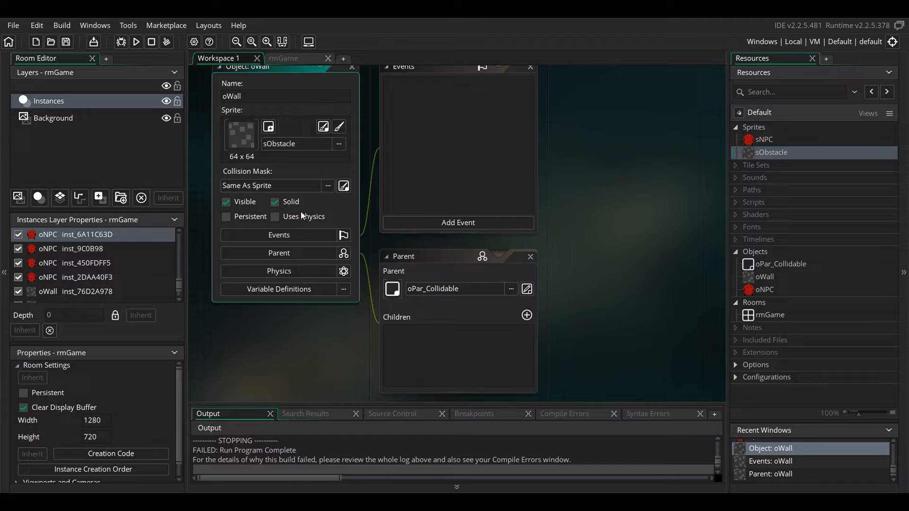
{"action": "mouse_move", "coordinate": [761, 294]}
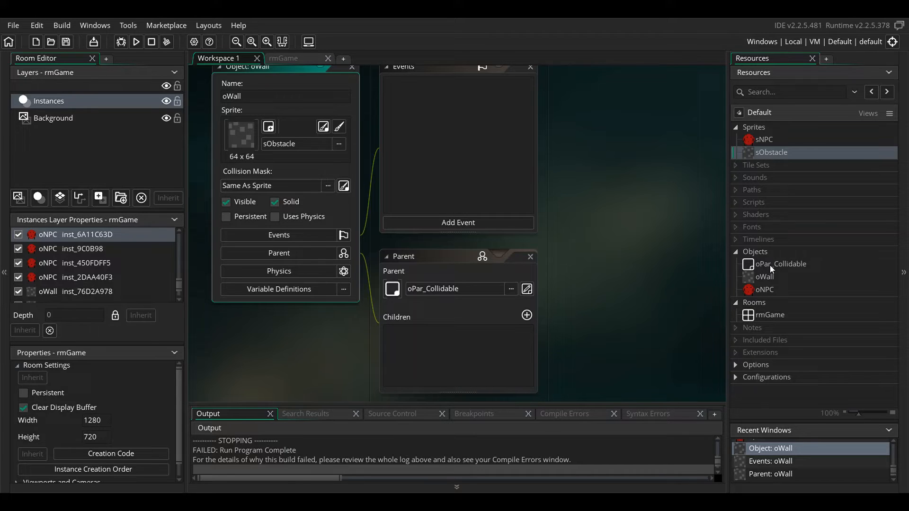
{"action": "left_click", "coordinate": [779, 264]}
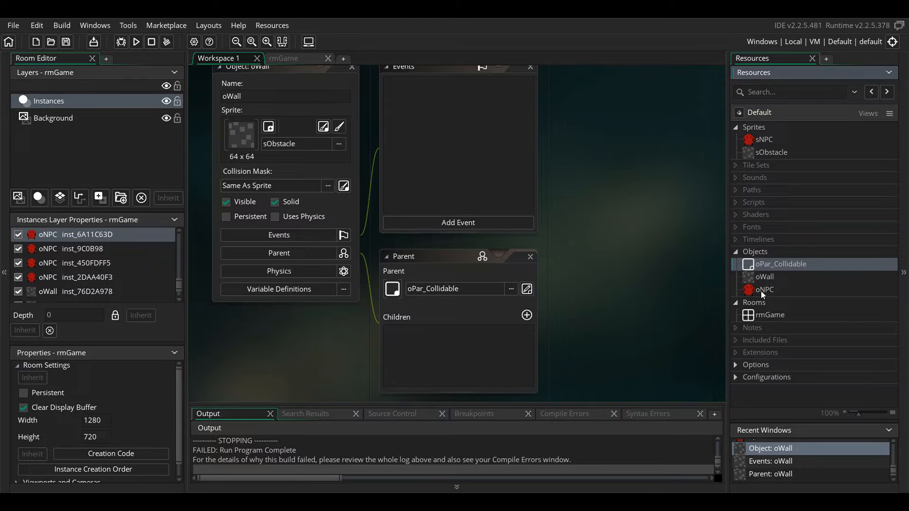
- Open the oNPC object and switch to its Step event code
{"action": "double_click", "coordinate": [764, 289]}
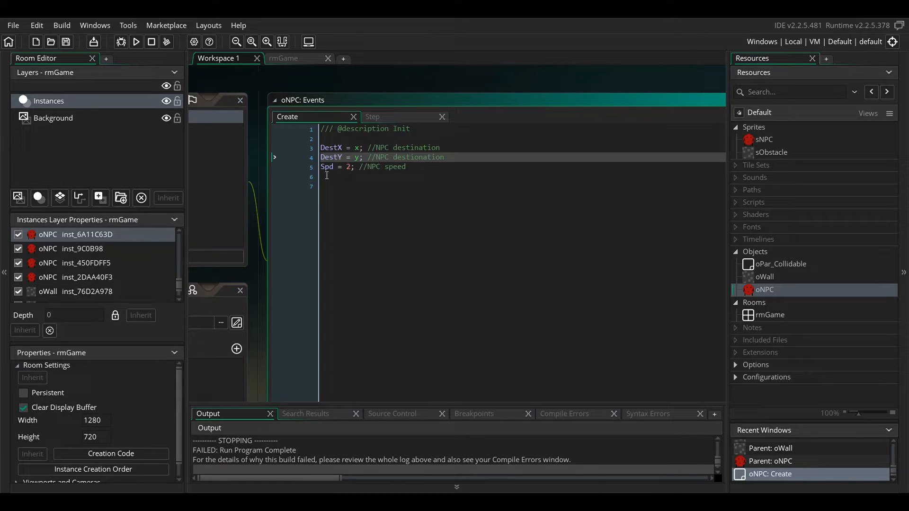
{"action": "mouse_move", "coordinate": [372, 116]}
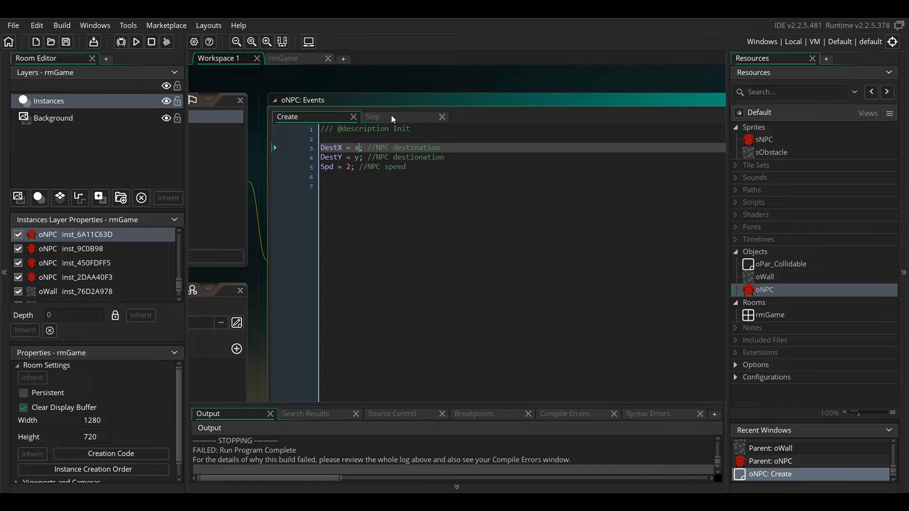
{"action": "left_click", "coordinate": [373, 117]}
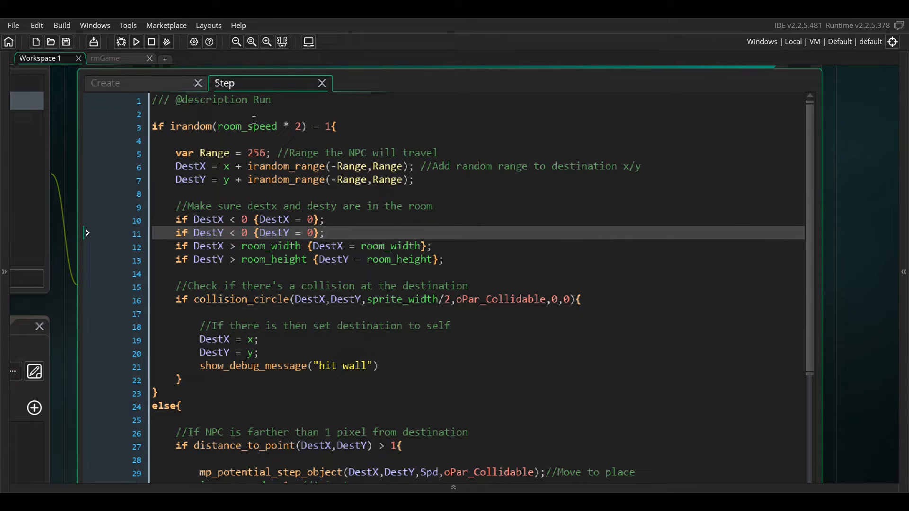
- Type '//Check every 2 seconds to move' above the irandom(room_speed * 2) check
{"action": "type", "text": "//Check e"}
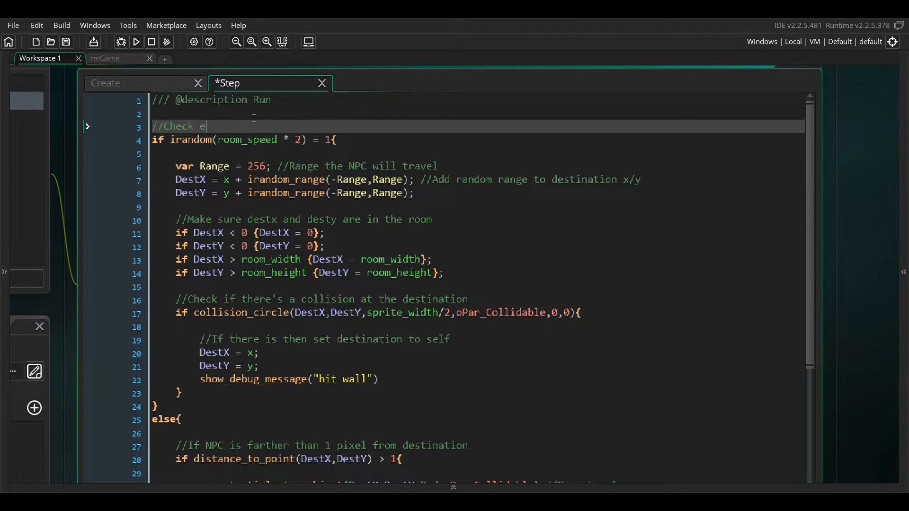
{"action": "type", "text": "very 2 seconds for"}
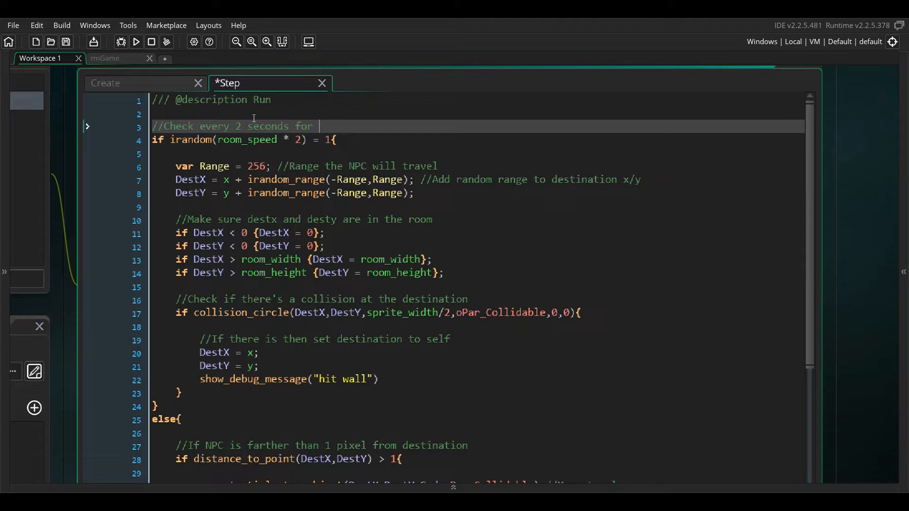
{"action": "type", "text": "to"}
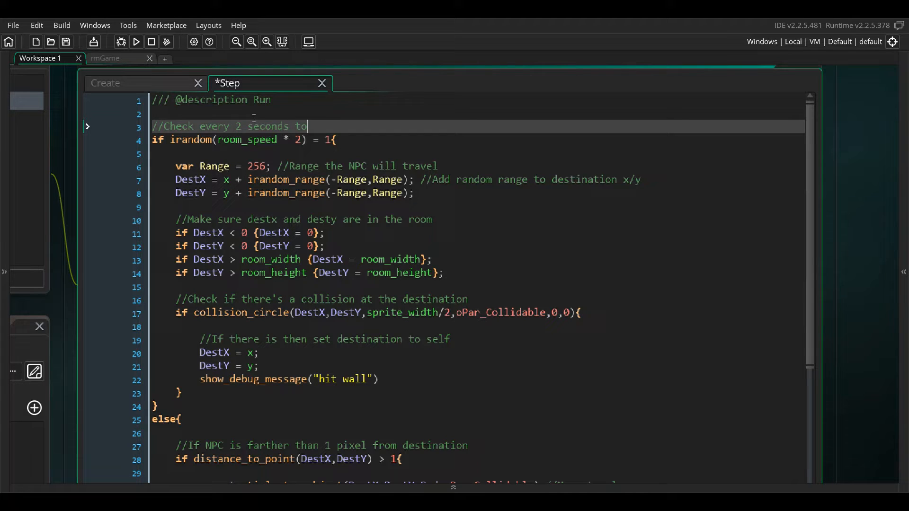
{"action": "type", "text": "move"}
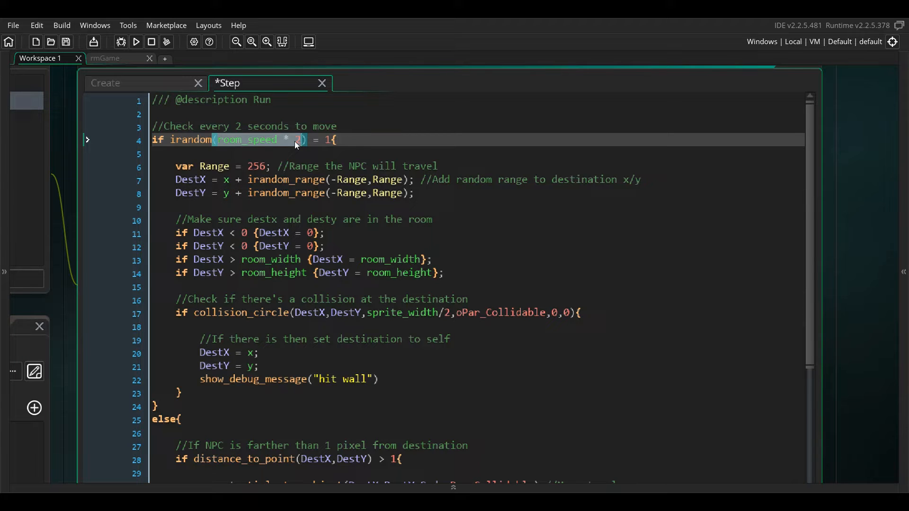
{"action": "left_click", "coordinate": [250, 140]}
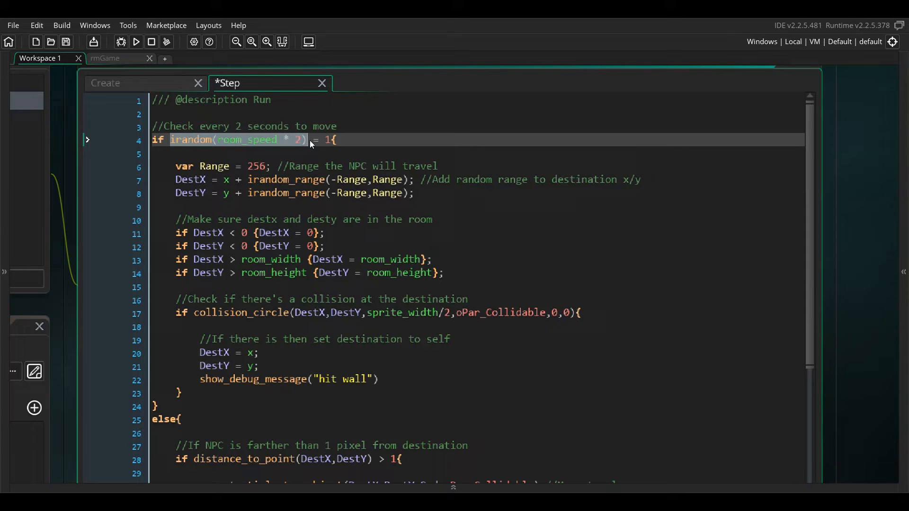
{"action": "left_click", "coordinate": [329, 140]}
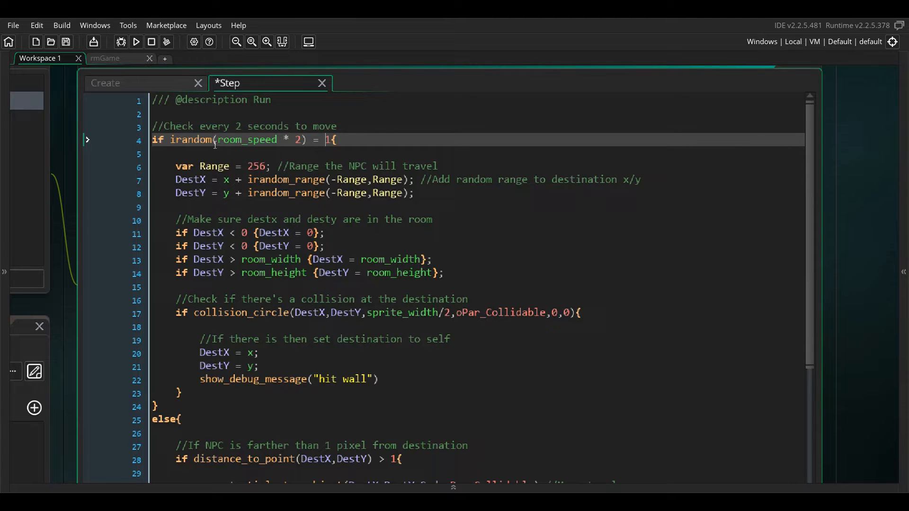
{"action": "mouse_move", "coordinate": [301, 176]}
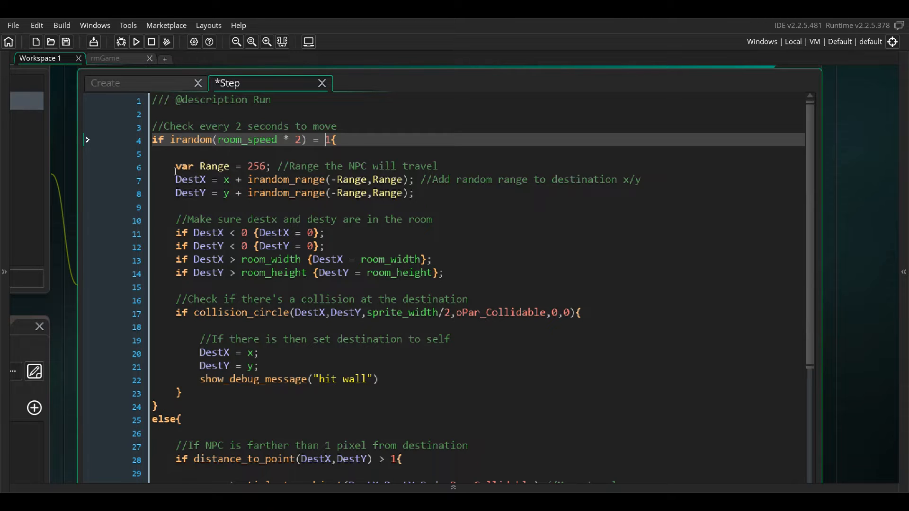
{"action": "left_click_drag", "start_coordinate": [175, 166], "coordinate": [434, 166]}
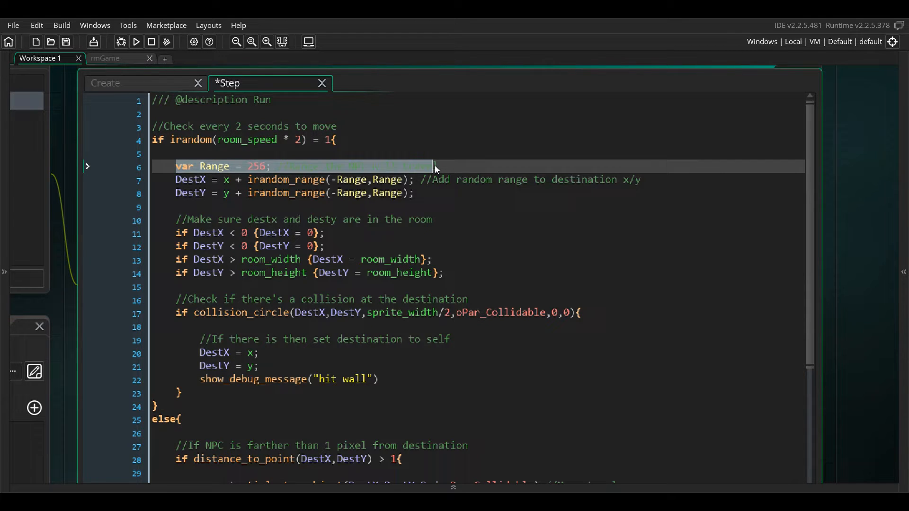
{"action": "type", "text": "//Range the NPC will travel"}
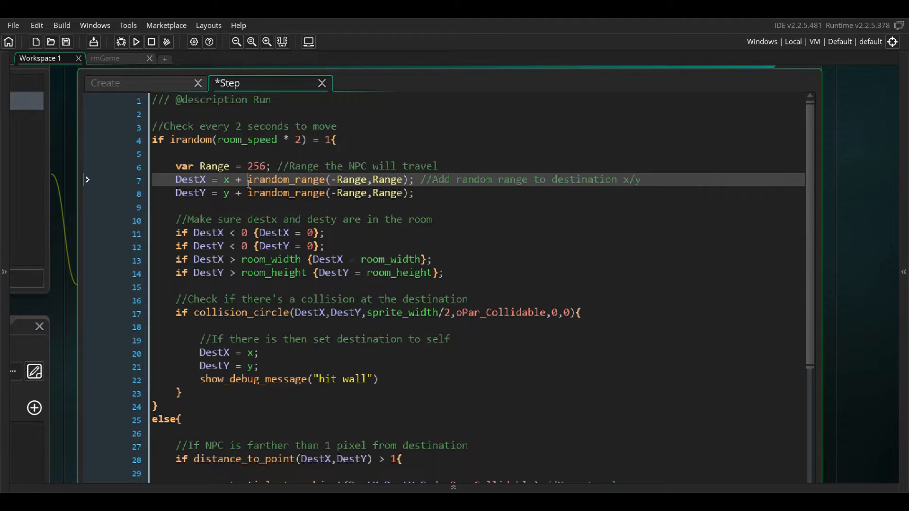
{"action": "double_click", "coordinate": [284, 180]}
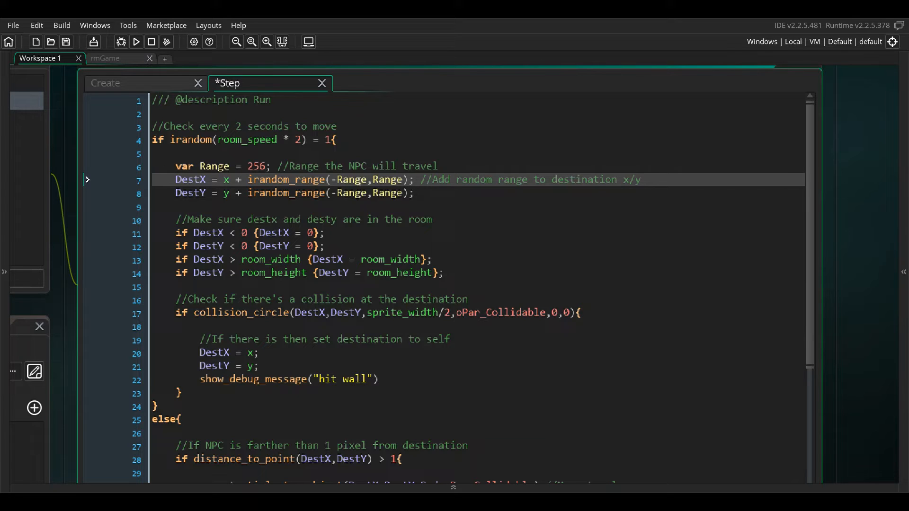
{"action": "left_click", "coordinate": [226, 179]}
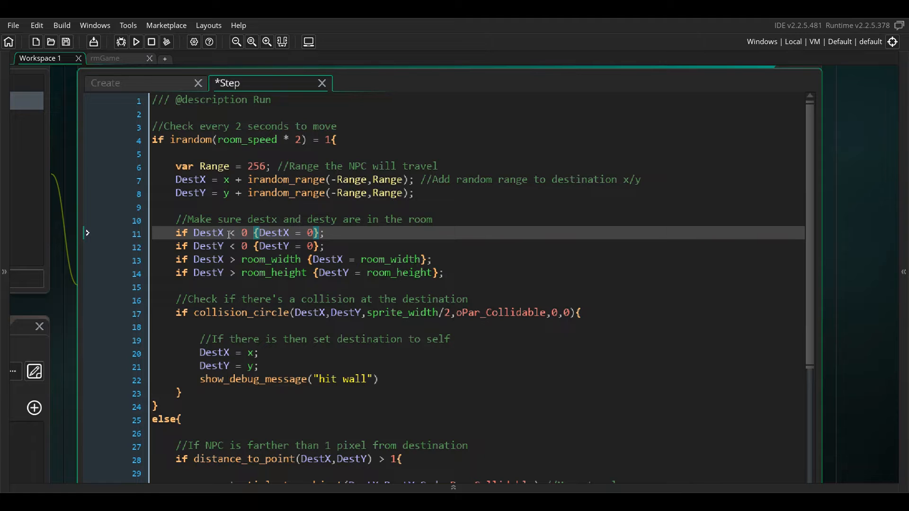
{"action": "left_click", "coordinate": [194, 245]}
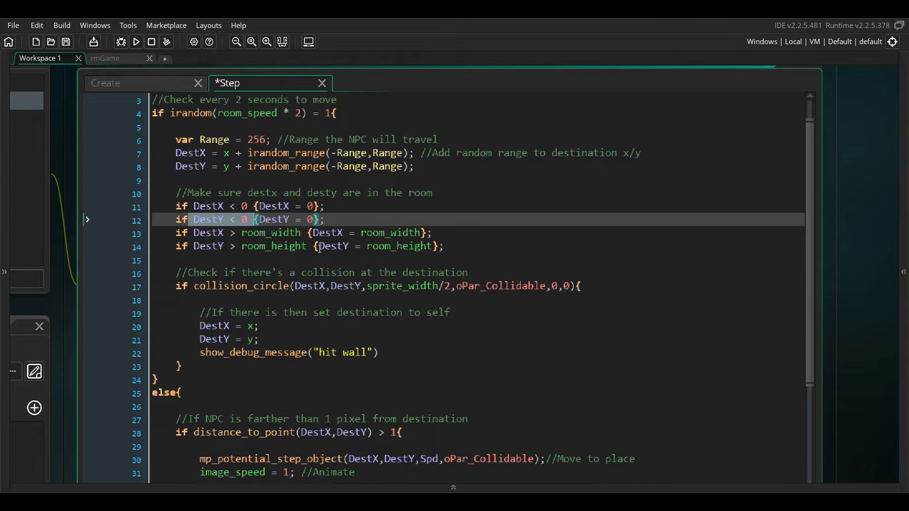
{"action": "scroll", "scroll_direction": "down", "scroll_amount": 3}
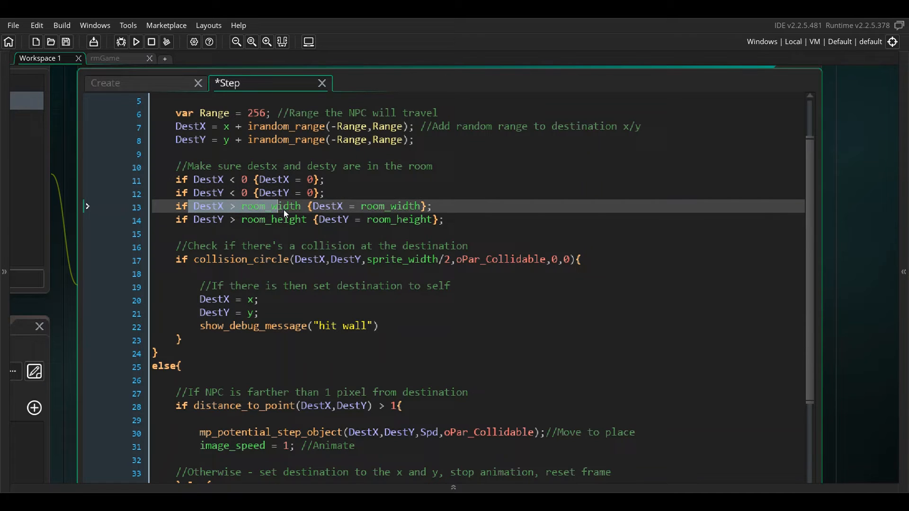
{"action": "double_click", "coordinate": [390, 206]}
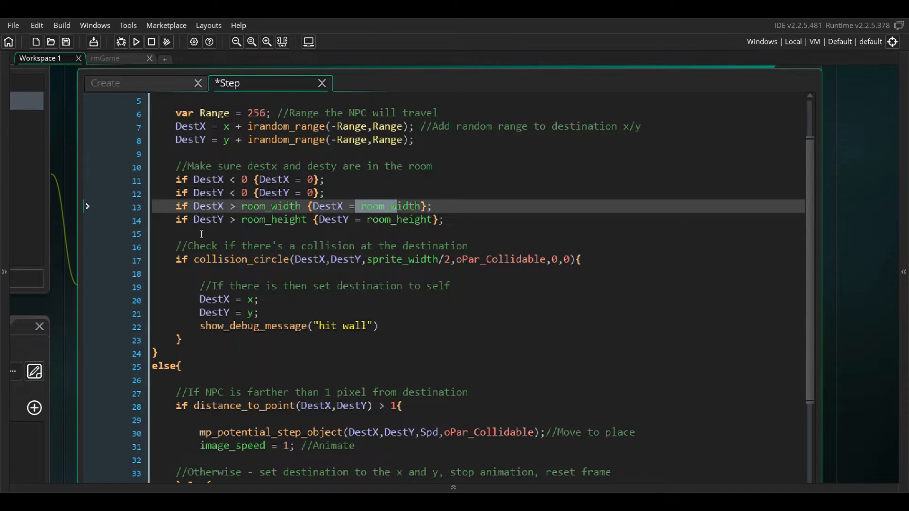
{"action": "scroll", "scroll_direction": "down", "scroll_amount": 3}
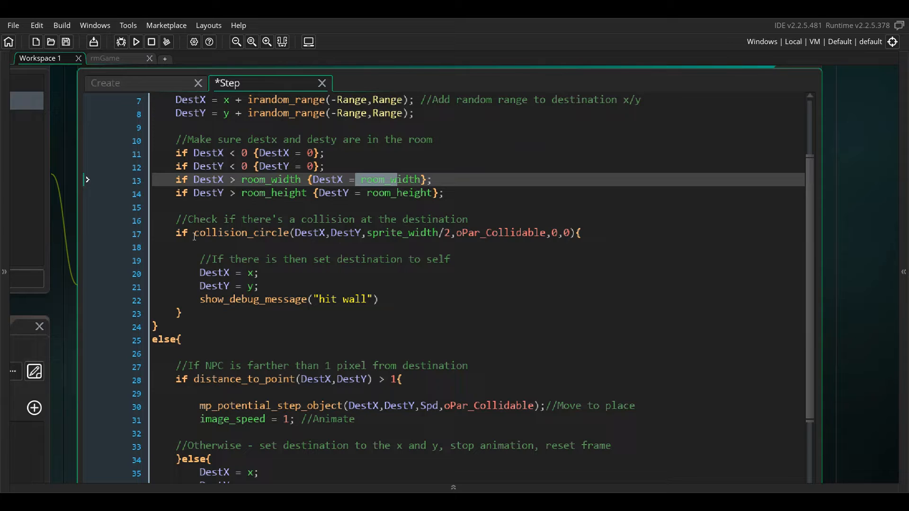
- Delete the show_debug_message("hit wall") line from the oPar_Collidable collision check
{"action": "left_click", "coordinate": [313, 233]}
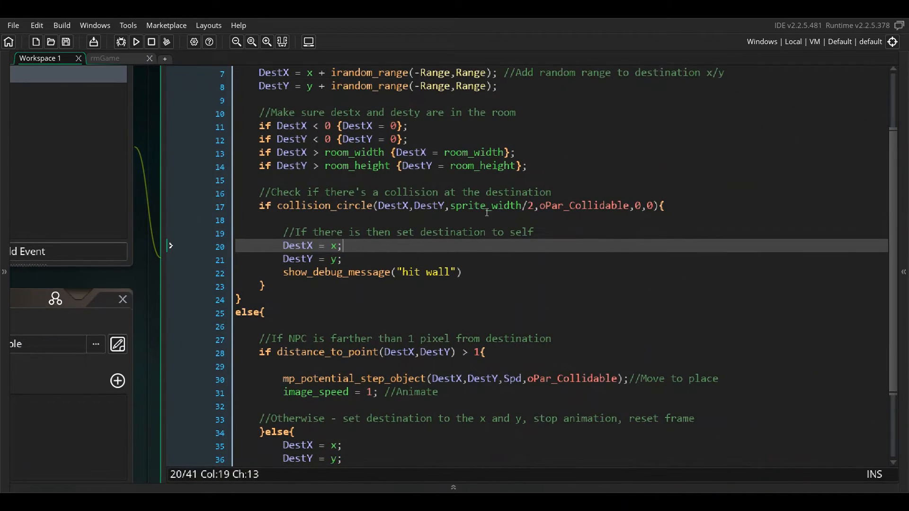
{"action": "double_click", "coordinate": [492, 206]}
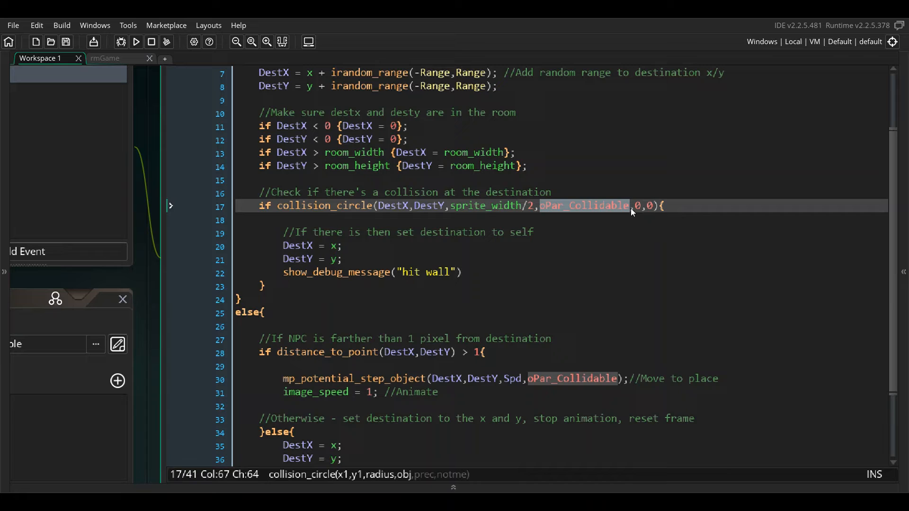
{"action": "mouse_move", "coordinate": [901, 197]}
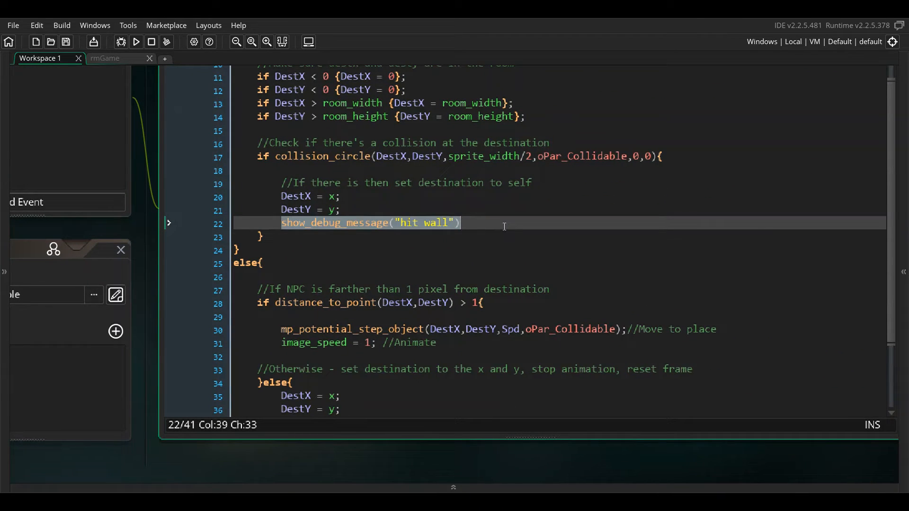
{"action": "key", "text": "Delete"}
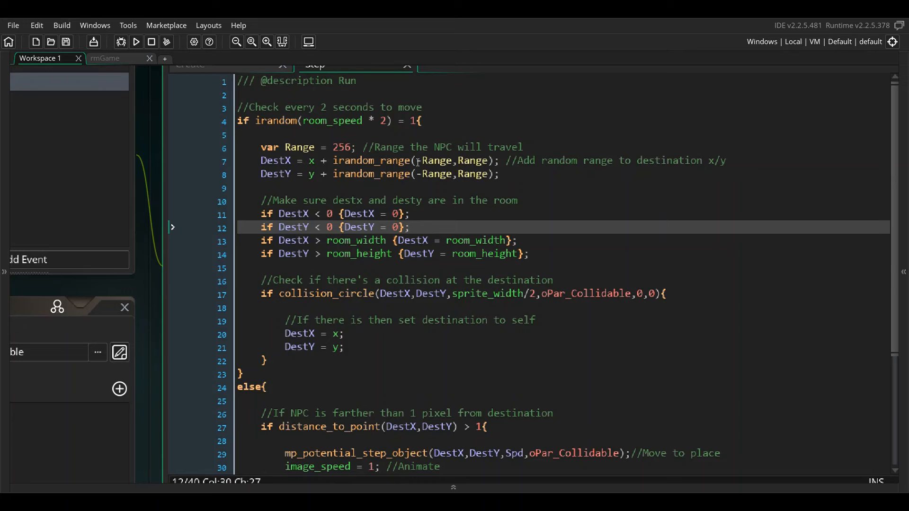
- Review the random timing condition and mp_potential_step_object destination and speed arguments
{"action": "type", "text": "-"}
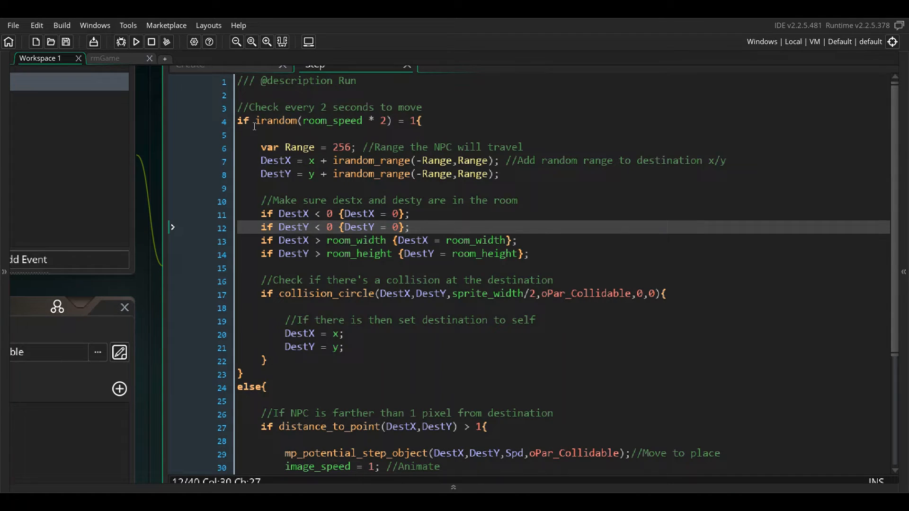
{"action": "left_click", "coordinate": [318, 121]}
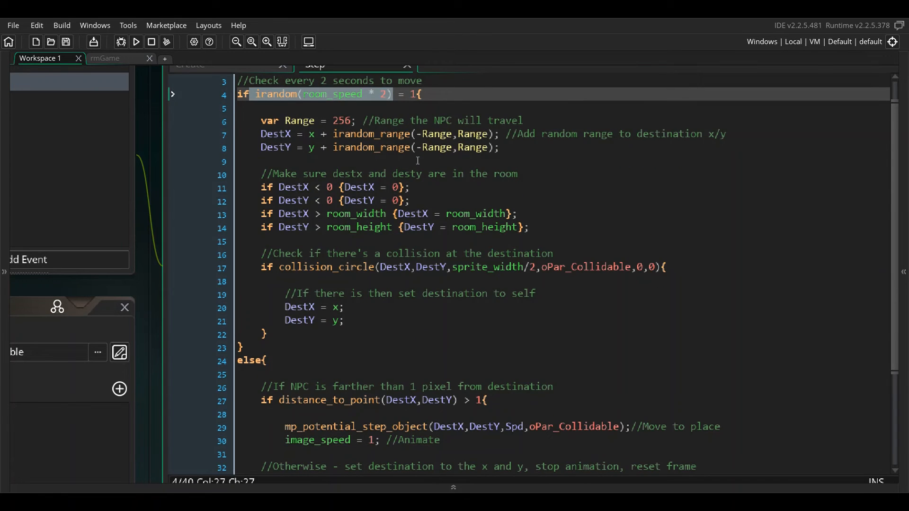
{"action": "left_click", "coordinate": [258, 120]}
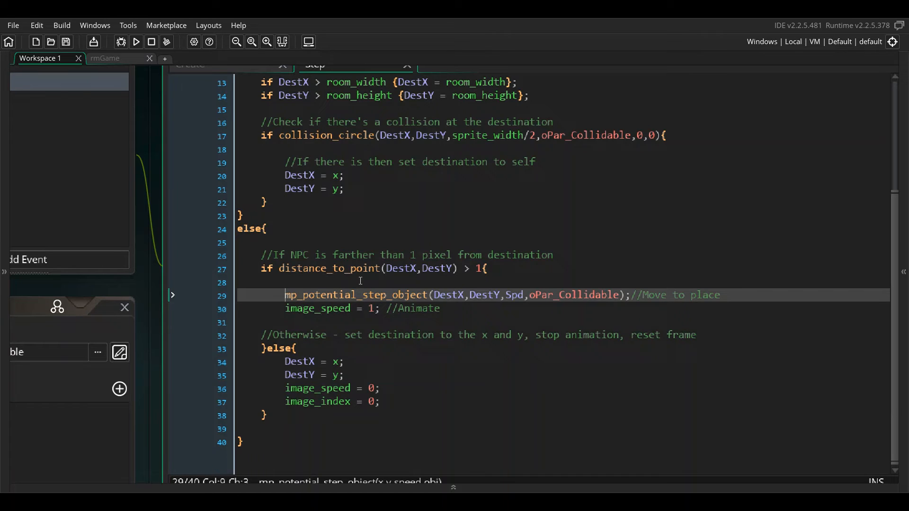
{"action": "mouse_move", "coordinate": [312, 295]}
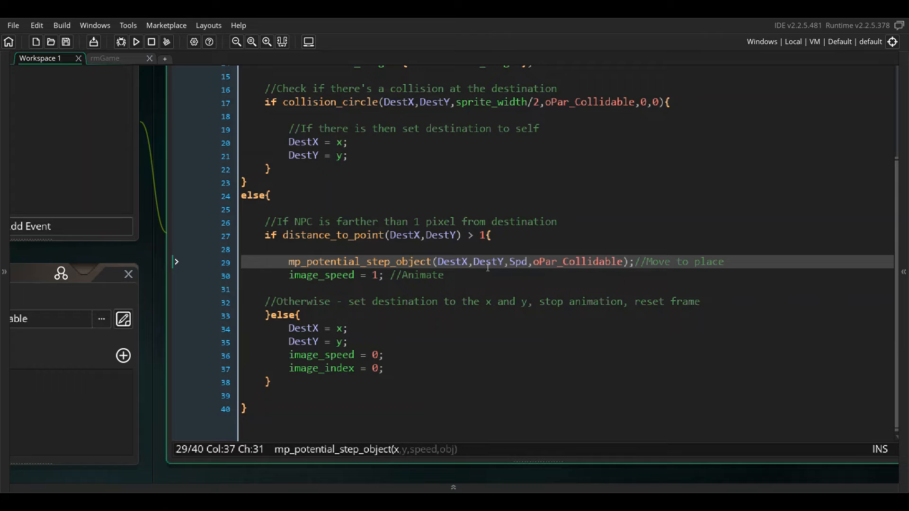
{"action": "left_click", "coordinate": [480, 261]}
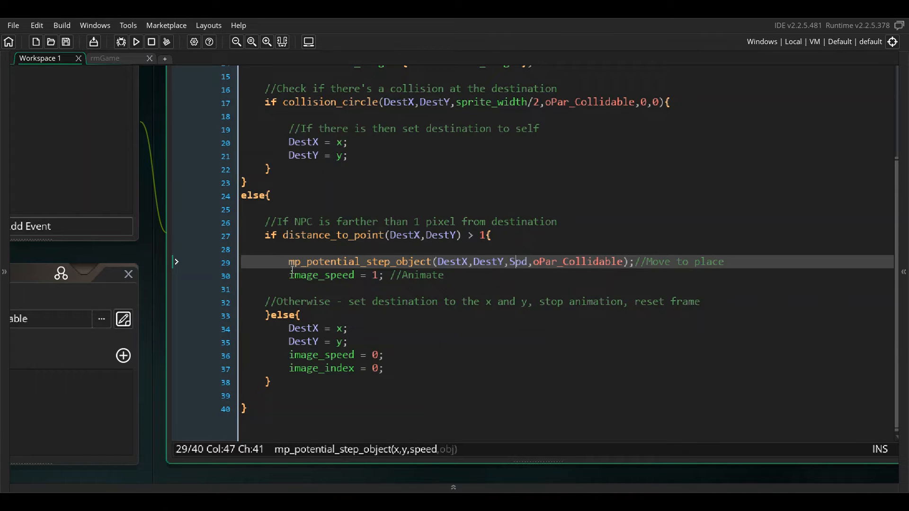
{"action": "left_click", "coordinate": [553, 261]}
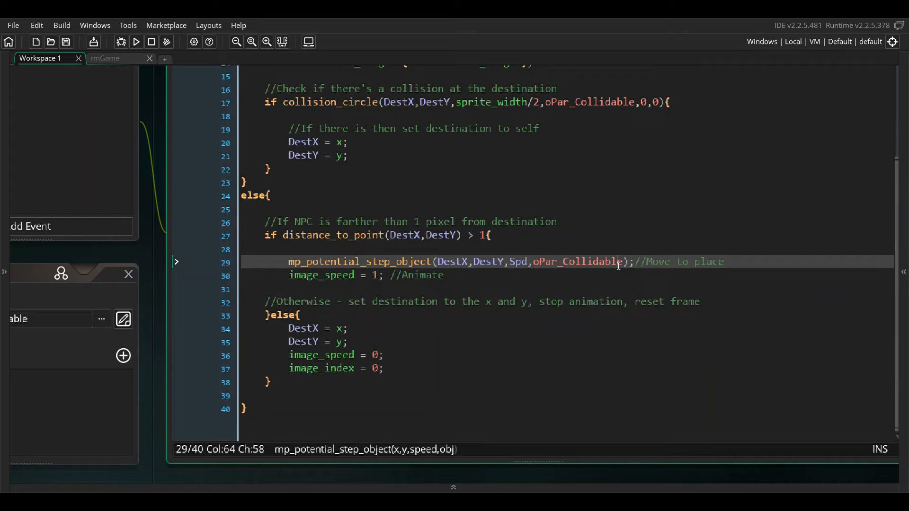
{"action": "mouse_move", "coordinate": [567, 273]}
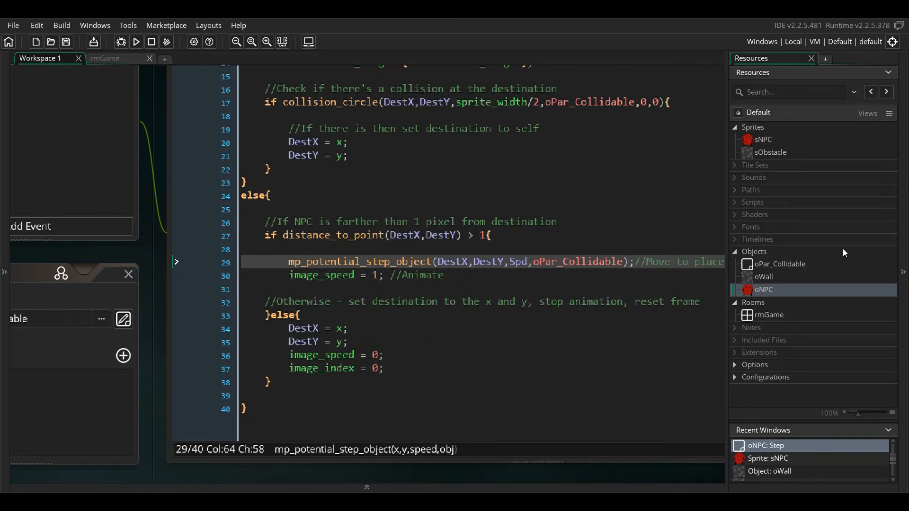
- View the four-frame sNPC sprite, then close it to return to oNPC's code
{"action": "left_click", "coordinate": [778, 263]}
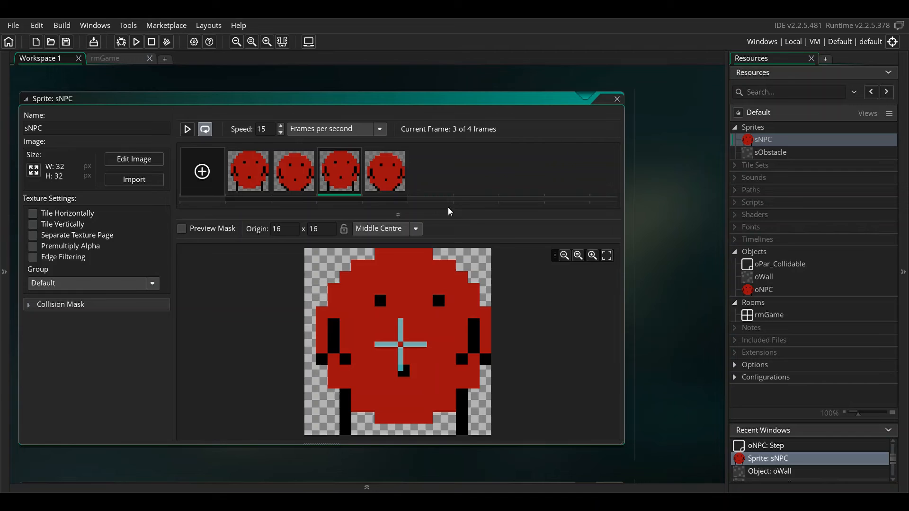
{"action": "left_click", "coordinate": [248, 171]}
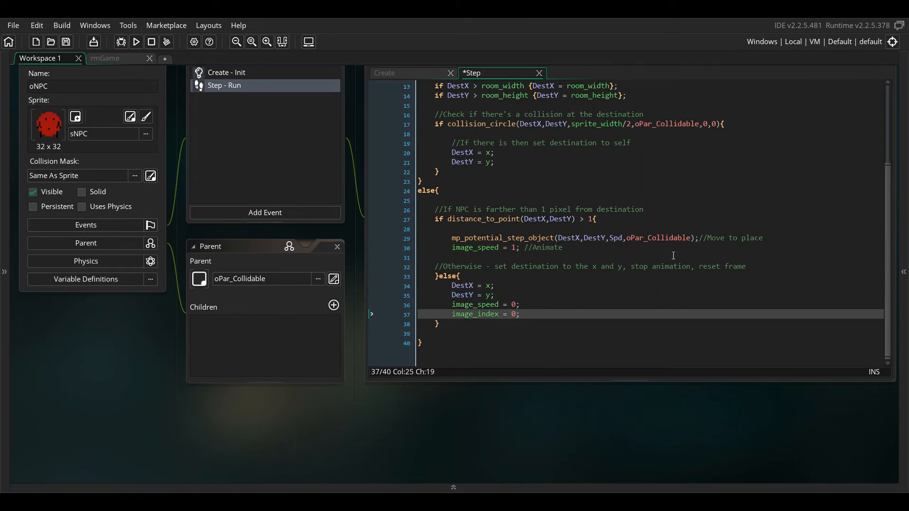
{"action": "mouse_move", "coordinate": [493, 231]}
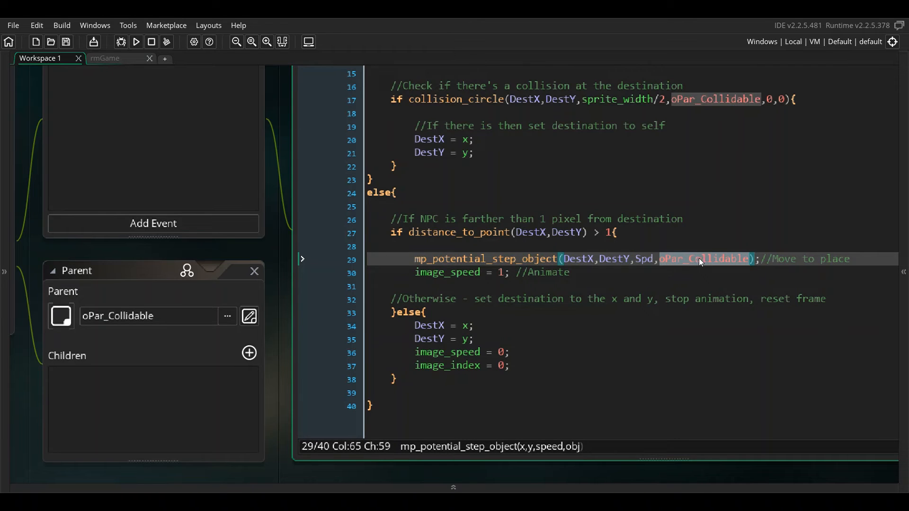
{"action": "mouse_move", "coordinate": [791, 244]}
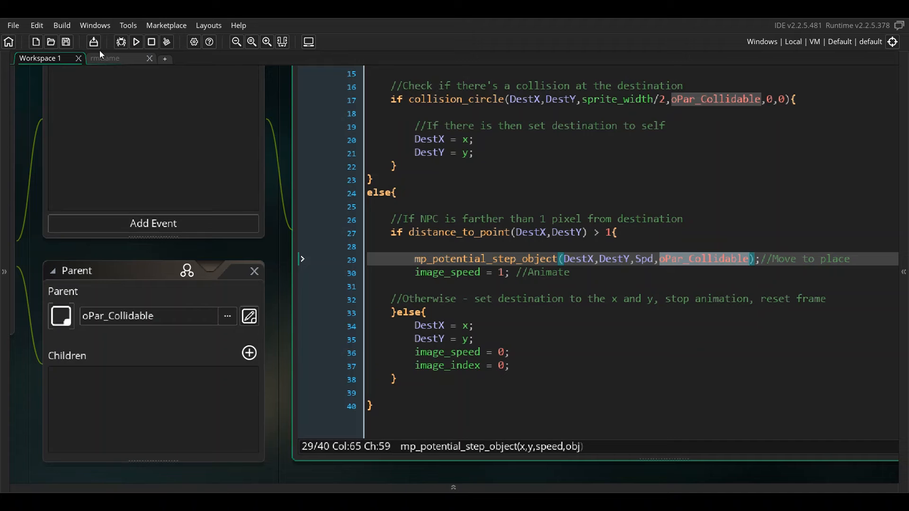
- In rmGame, drag the NPC beside the tall wall slightly upward
{"action": "left_click", "coordinate": [284, 57]}
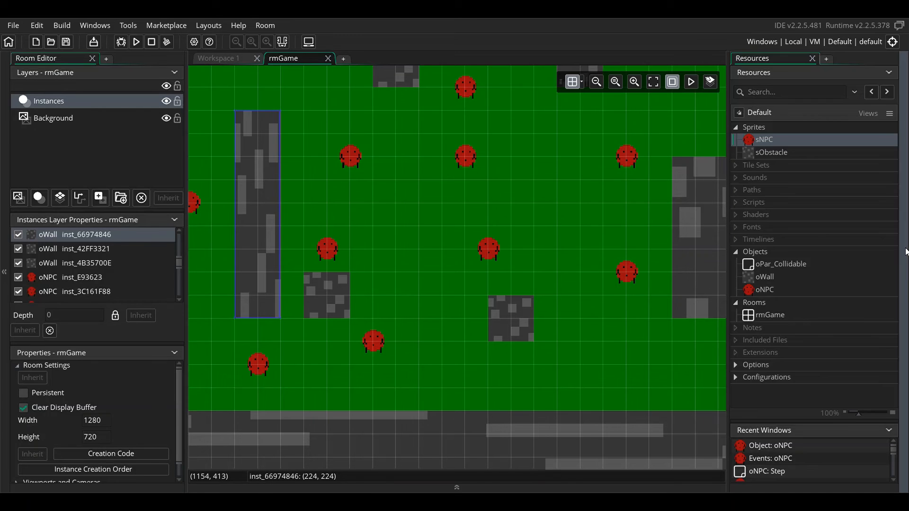
{"action": "mouse_move", "coordinate": [760, 292]}
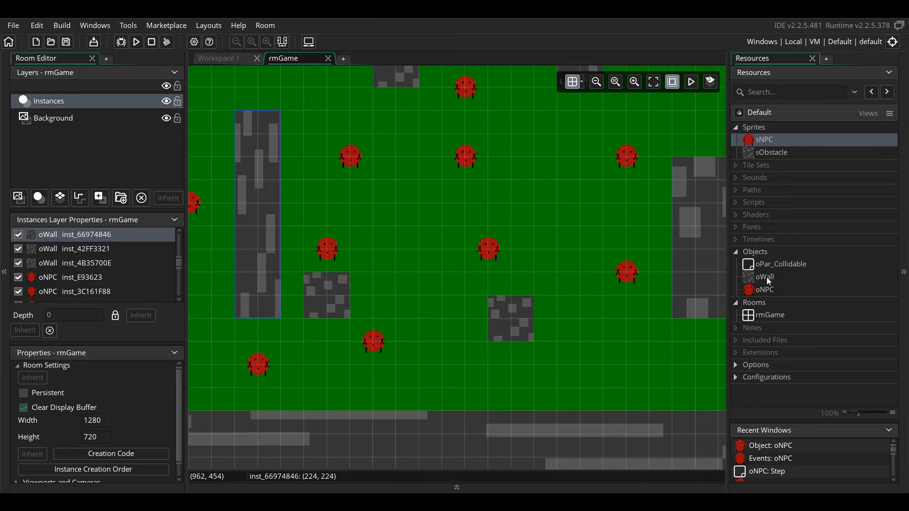
{"action": "mouse_move", "coordinate": [408, 204]}
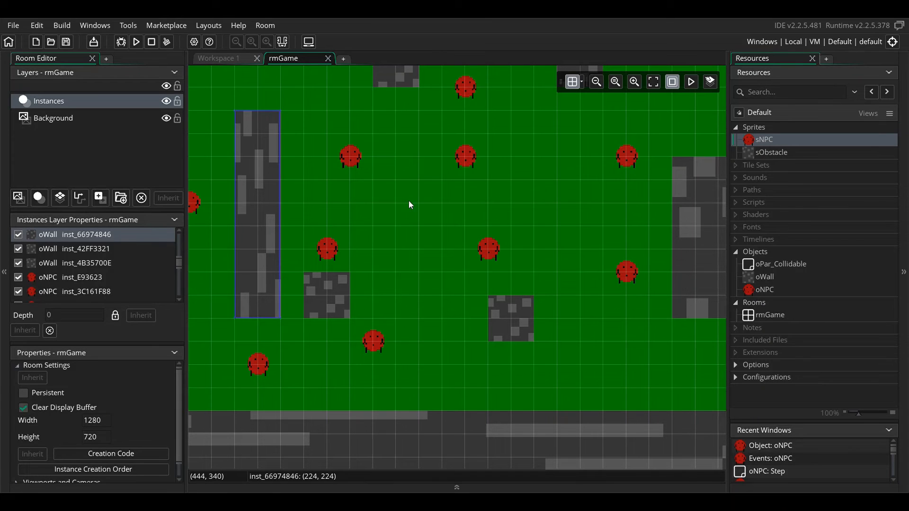
{"action": "mouse_move", "coordinate": [407, 208]}
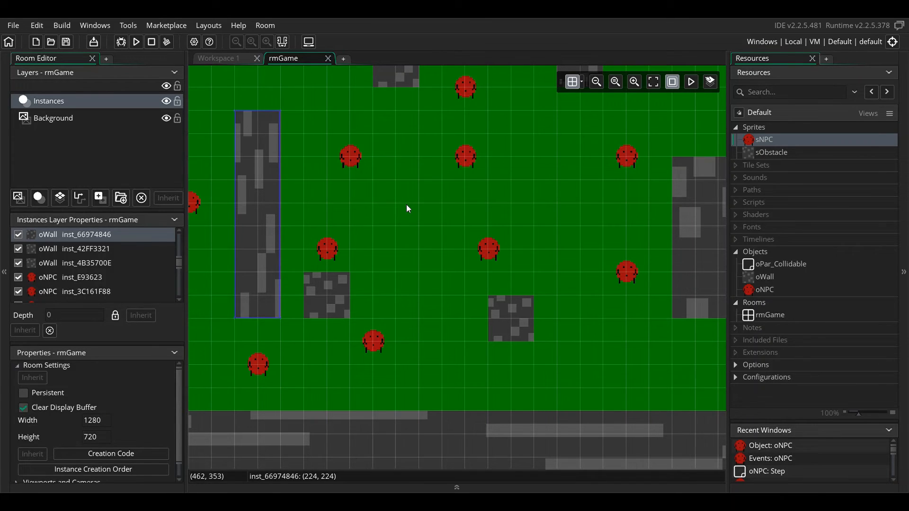
{"action": "left_click", "coordinate": [350, 156]}
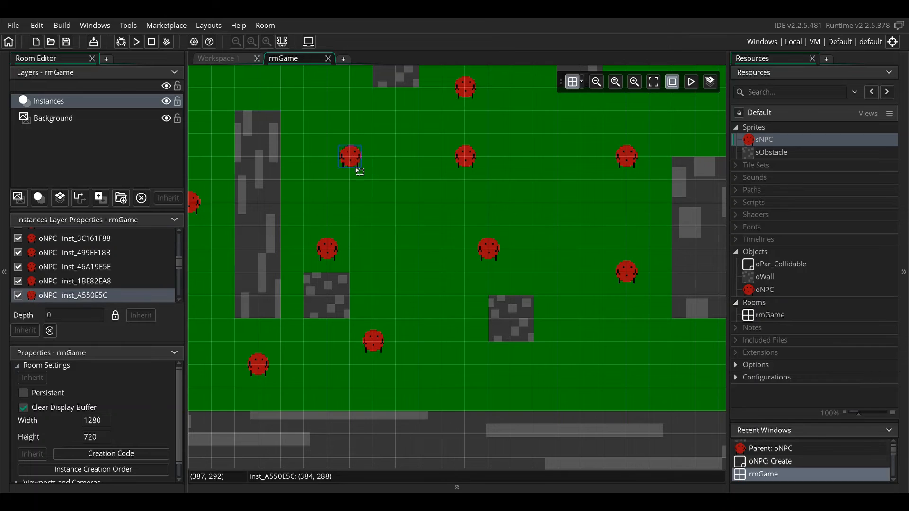
{"action": "left_click_drag", "start_coordinate": [350, 157], "coordinate": [349, 135]}
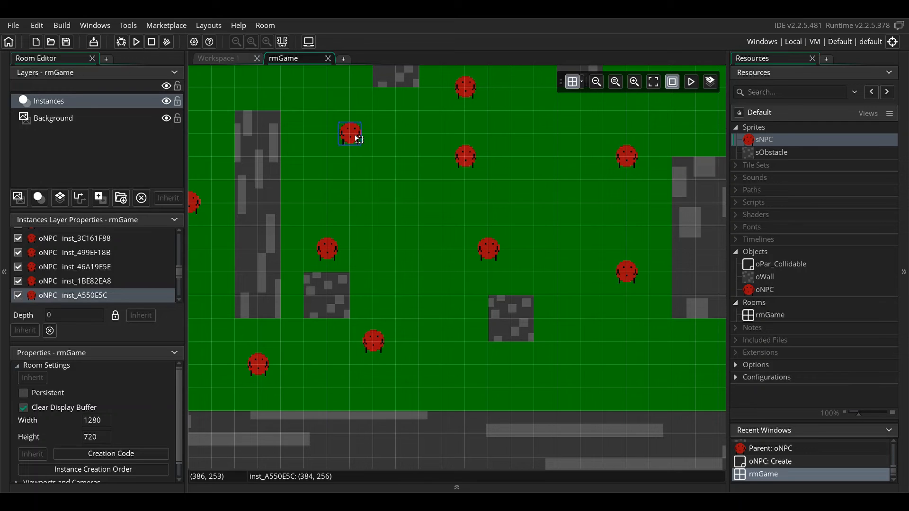
{"action": "mouse_move", "coordinate": [343, 147]}
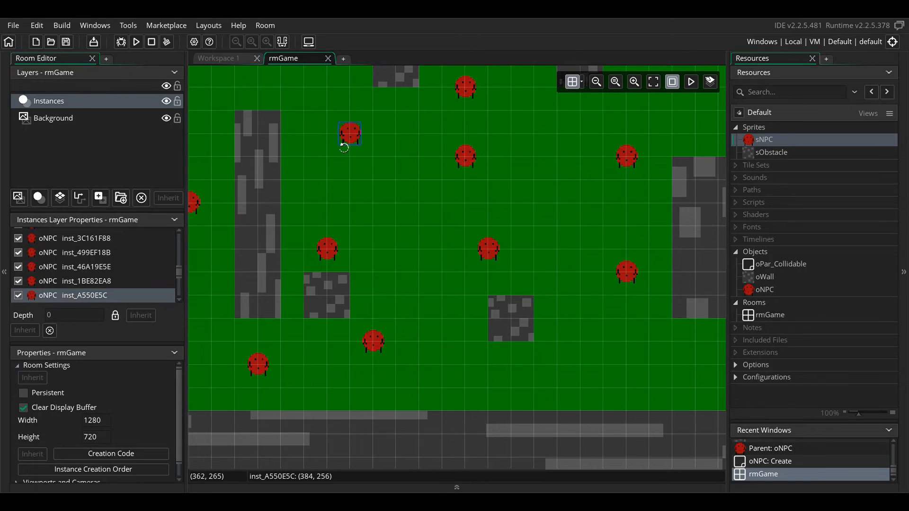
{"action": "mouse_move", "coordinate": [760, 279]}
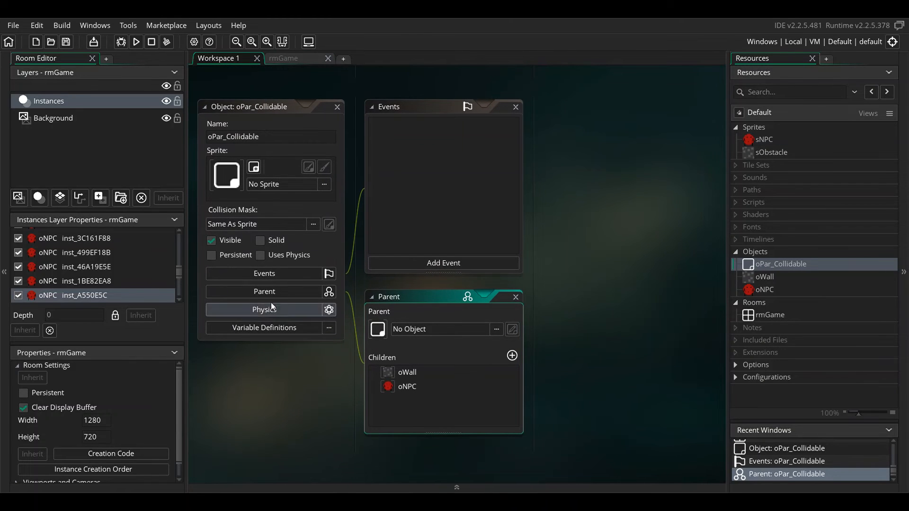
{"action": "mouse_move", "coordinate": [264, 291]}
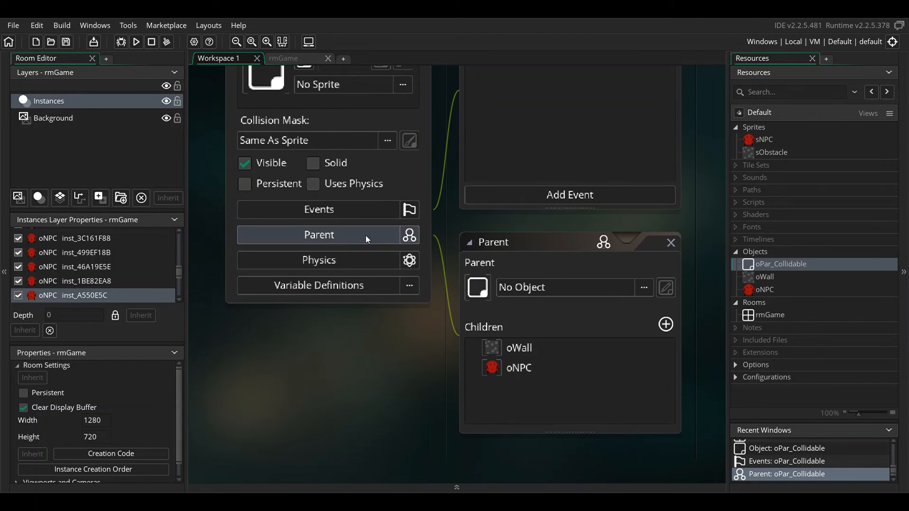
- Check oWall is a child of oPar_Collidable, select an NPC in rmGame, and run the game
{"action": "left_click", "coordinate": [763, 276]}
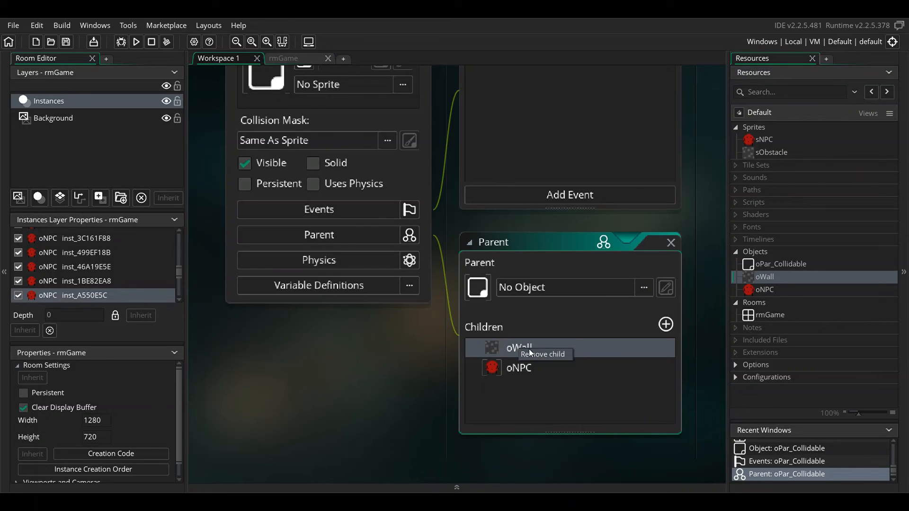
{"action": "left_click", "coordinate": [542, 354]}
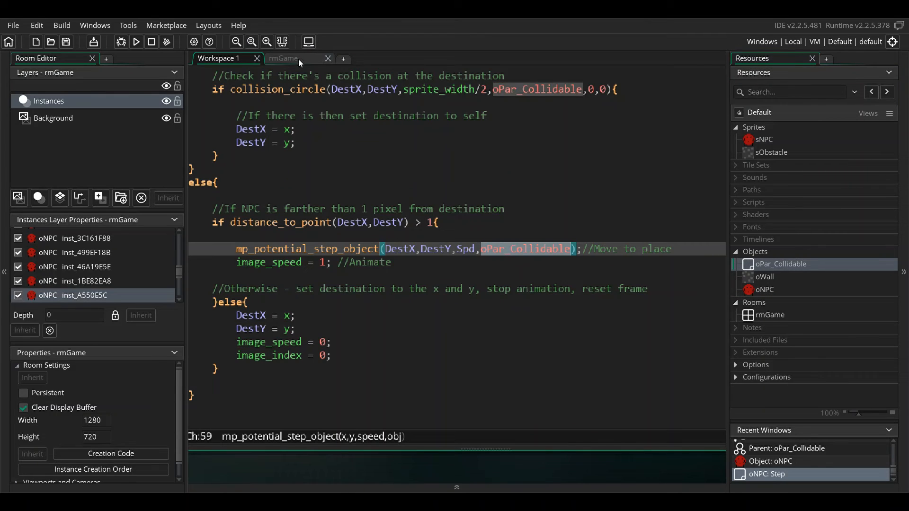
{"action": "left_click", "coordinate": [284, 58]}
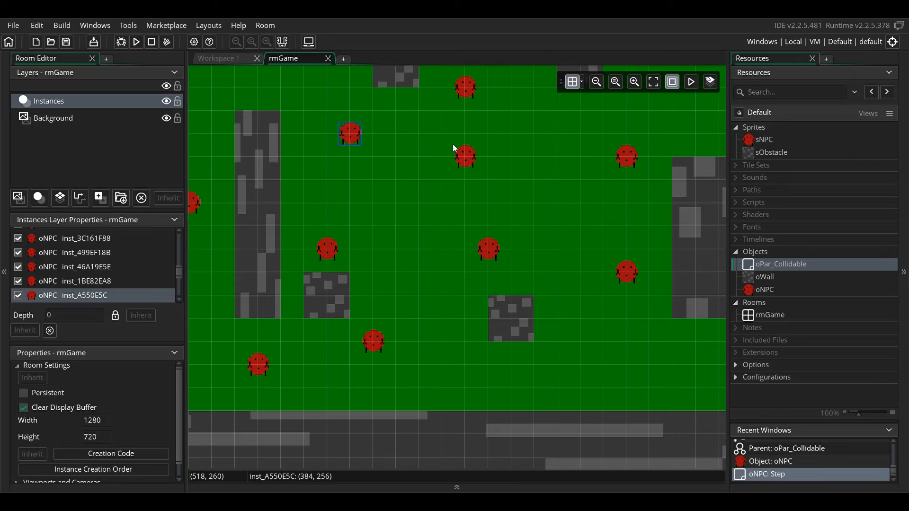
{"action": "left_click", "coordinate": [326, 249]}
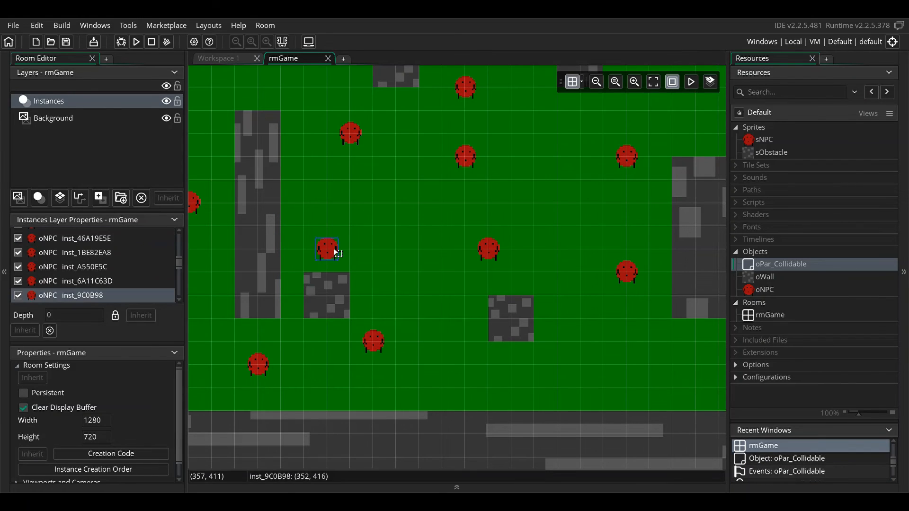
{"action": "mouse_move", "coordinate": [421, 139]}
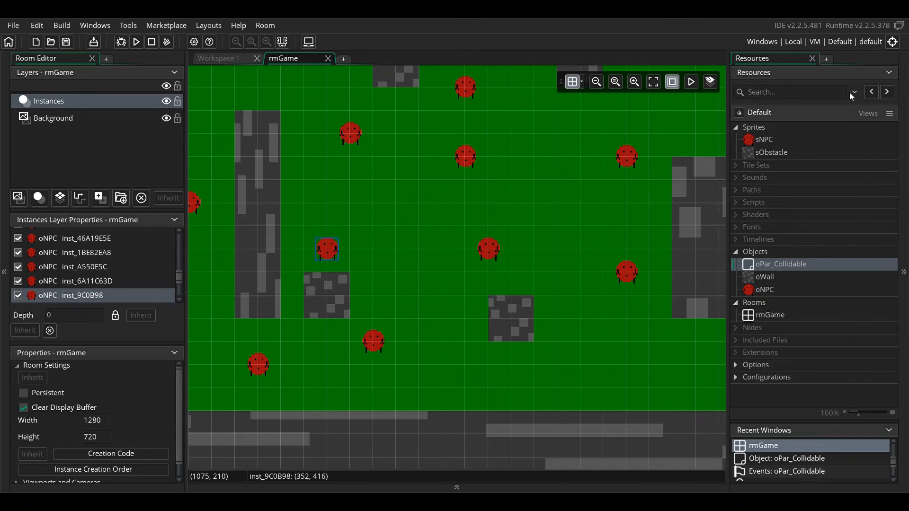
{"action": "left_click", "coordinate": [135, 41]}
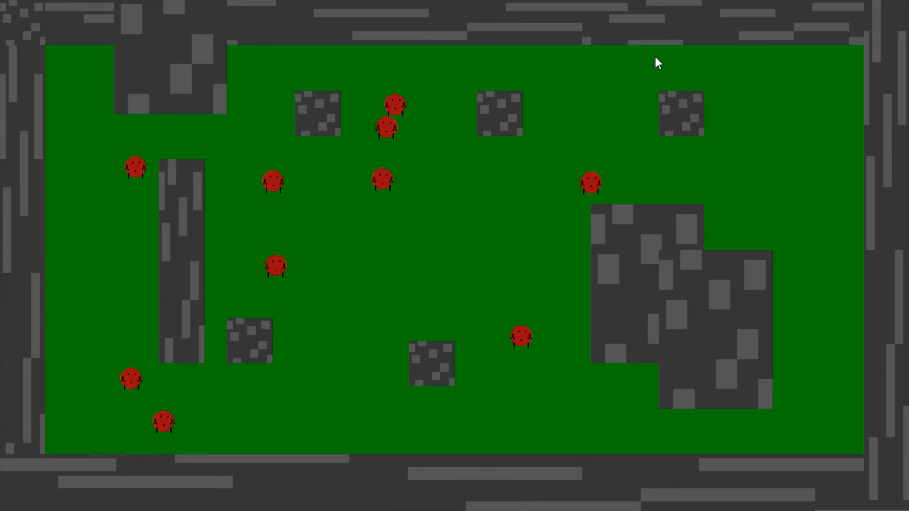